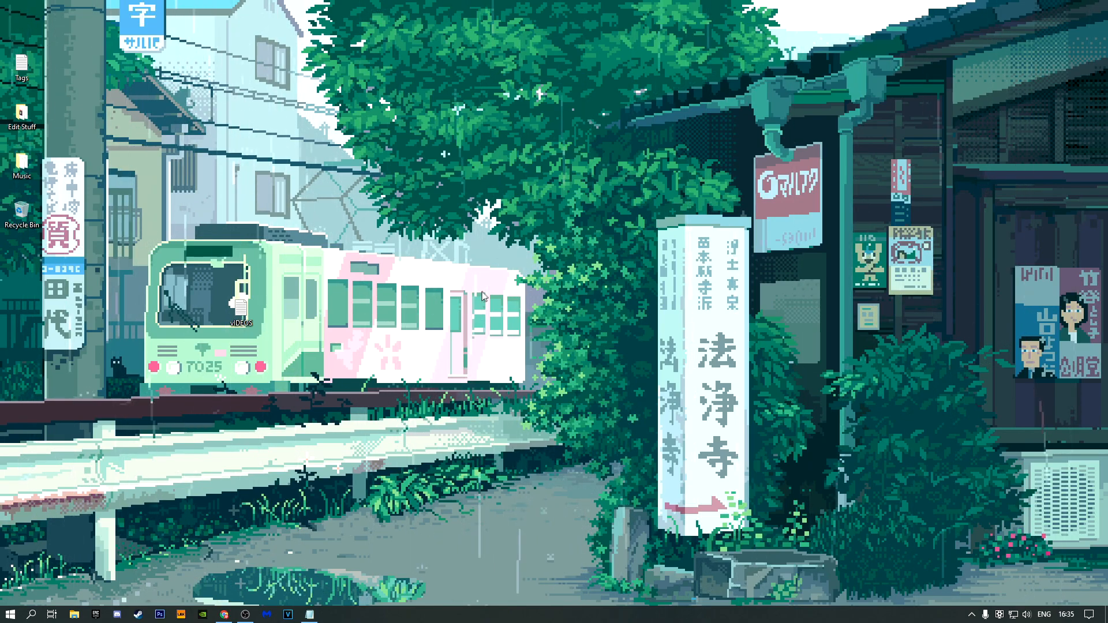
{"action": "mouse_move", "coordinate": [597, 317]}
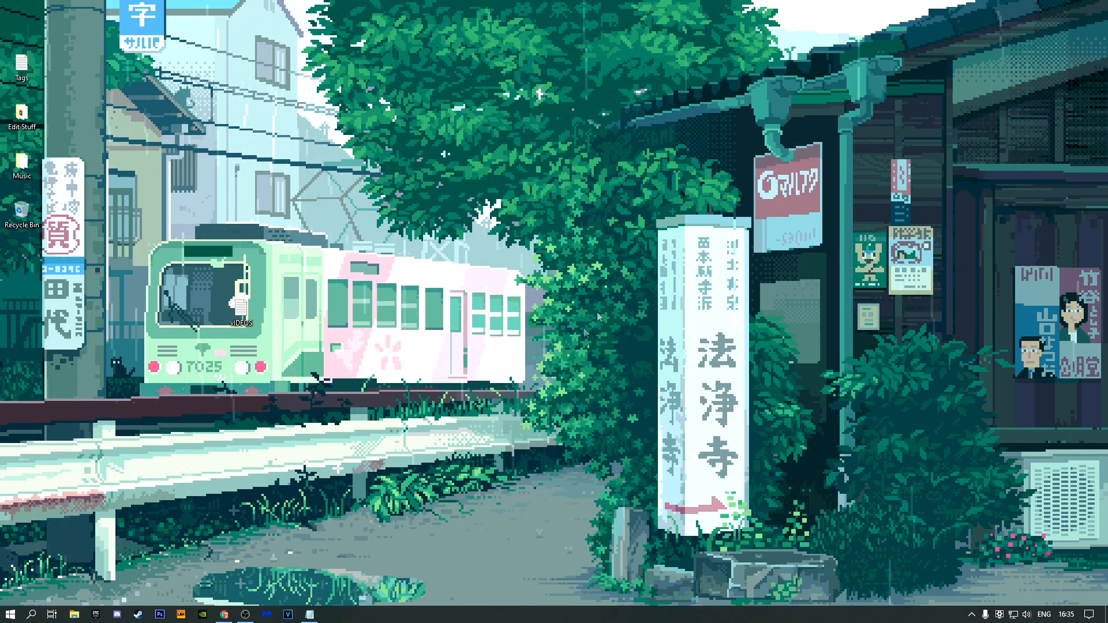
{"action": "mouse_move", "coordinate": [39, 593]}
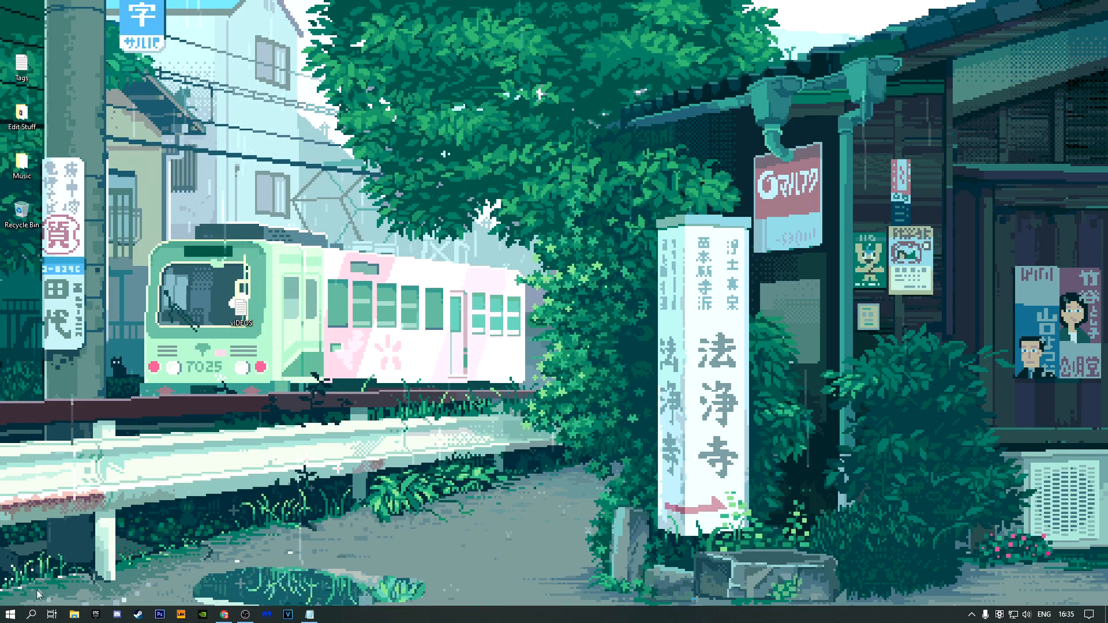
Step: Reach System Properties' System Protection settings via Control Panel > System and Security > System
{"action": "left_click", "coordinate": [32, 614]}
{"action": "type", "text": "control"}
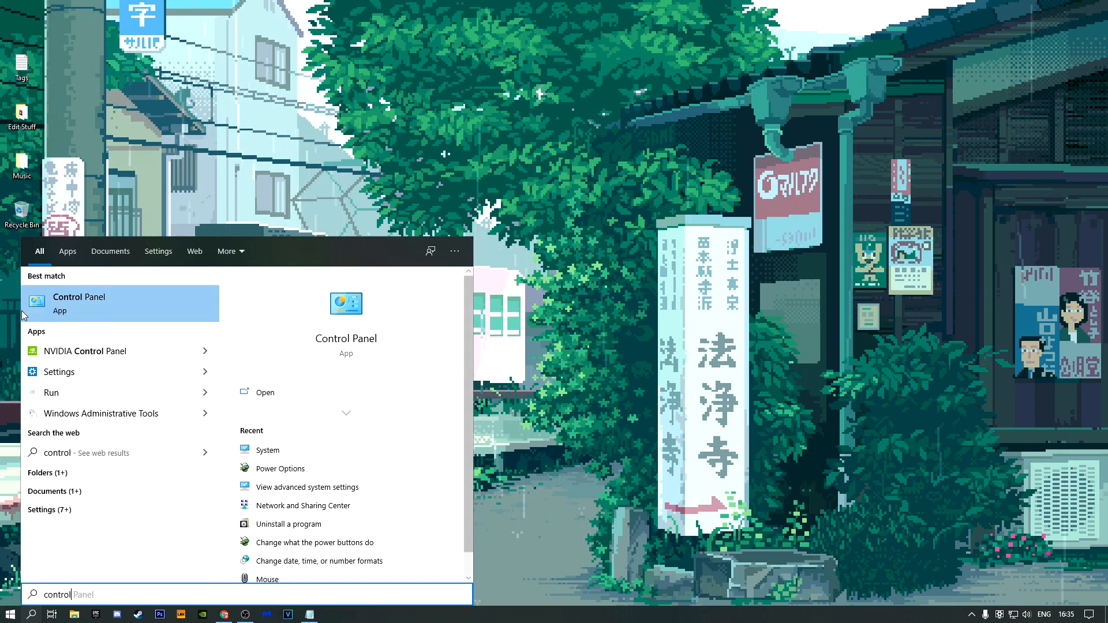
{"action": "left_click", "coordinate": [79, 296]}
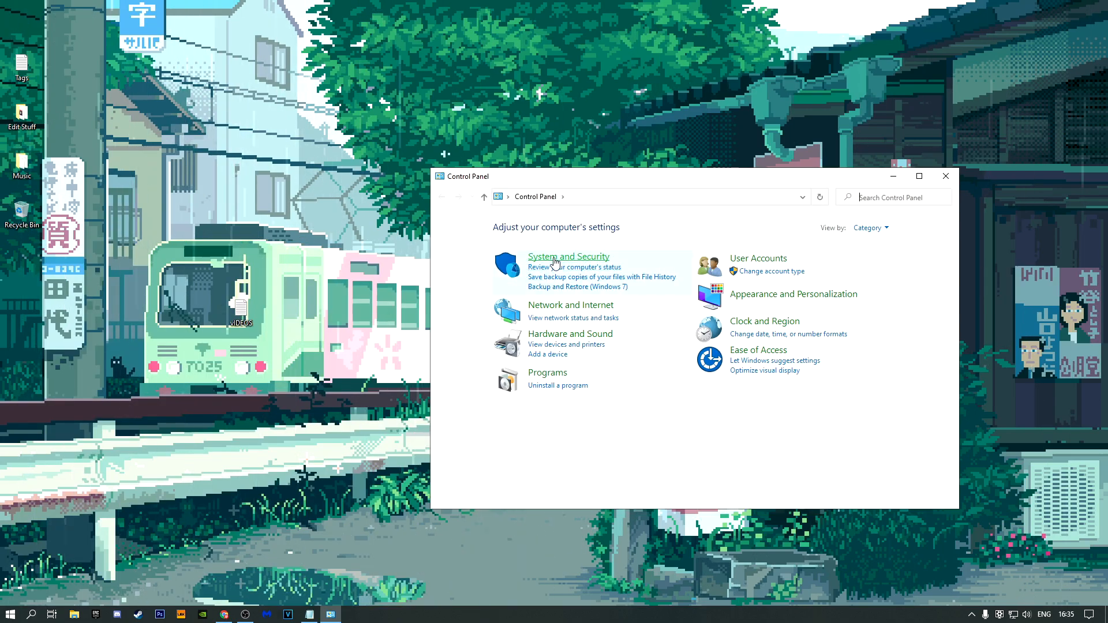
{"action": "left_click", "coordinate": [568, 257]}
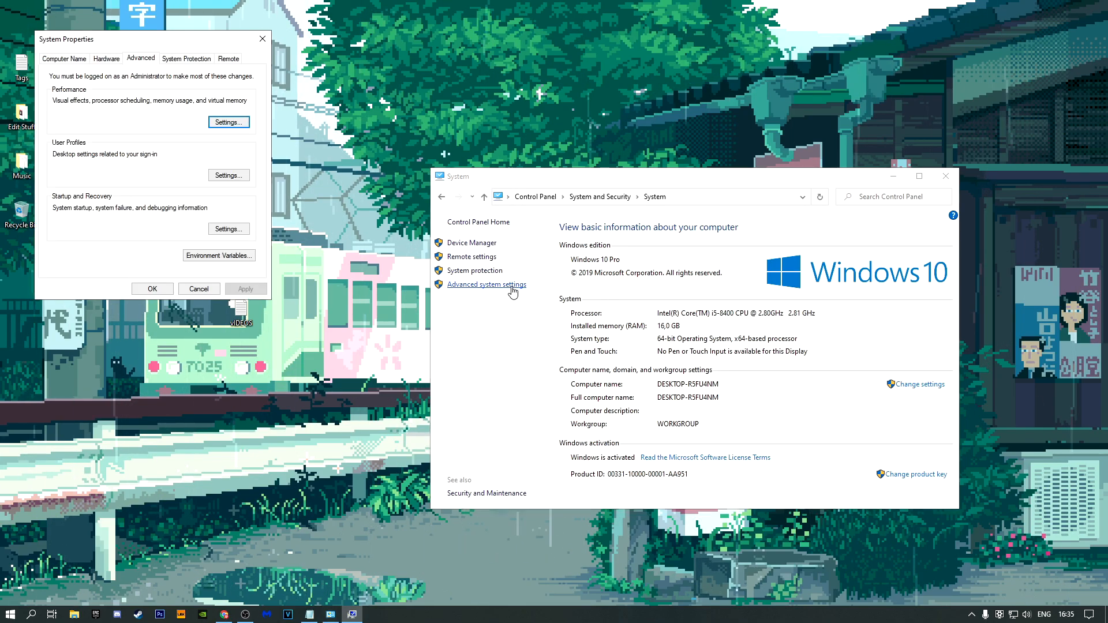
{"action": "left_click", "coordinate": [186, 58]}
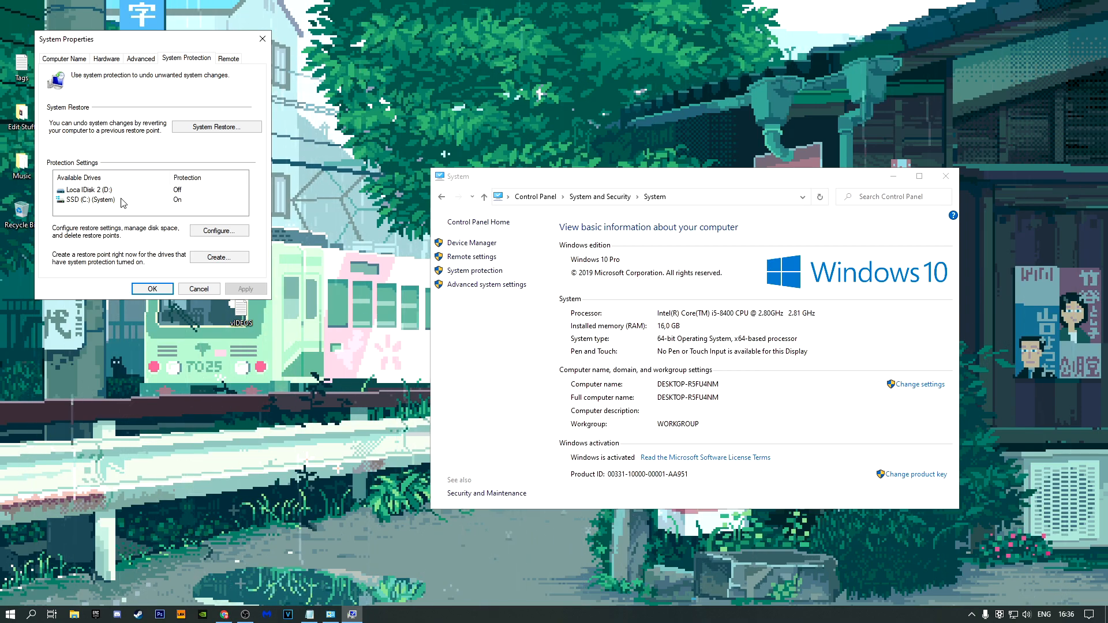
Step: Create a restore point described 09/03/2020 on the SSD (C:) drive and dismiss the success message
{"action": "left_click", "coordinate": [89, 199]}
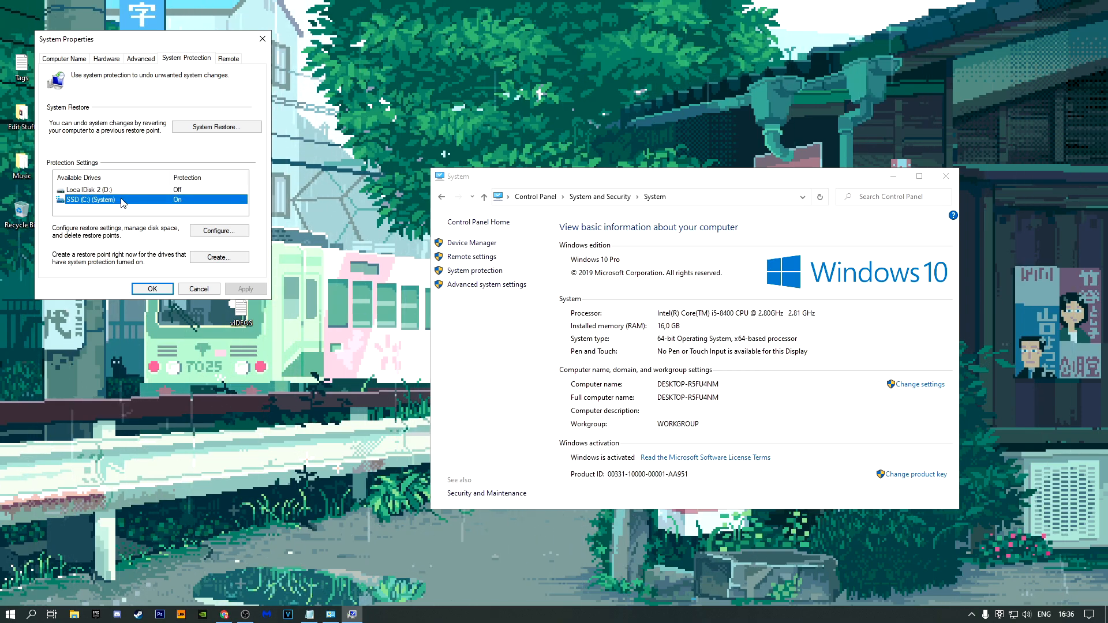
{"action": "left_click", "coordinate": [219, 258]}
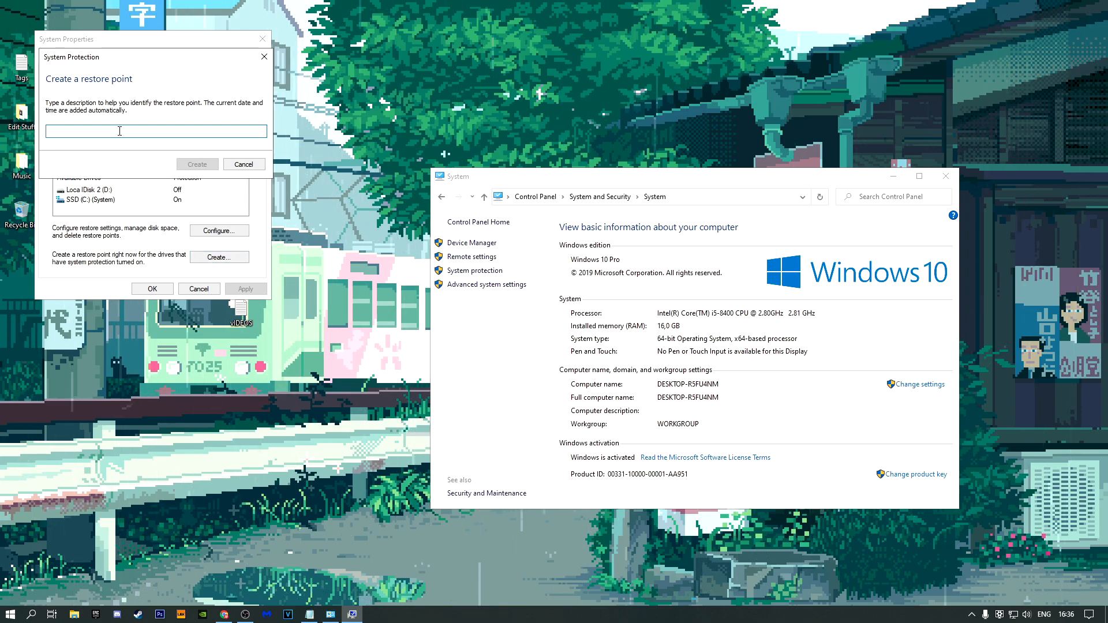
{"action": "type", "text": "09/03/2020"}
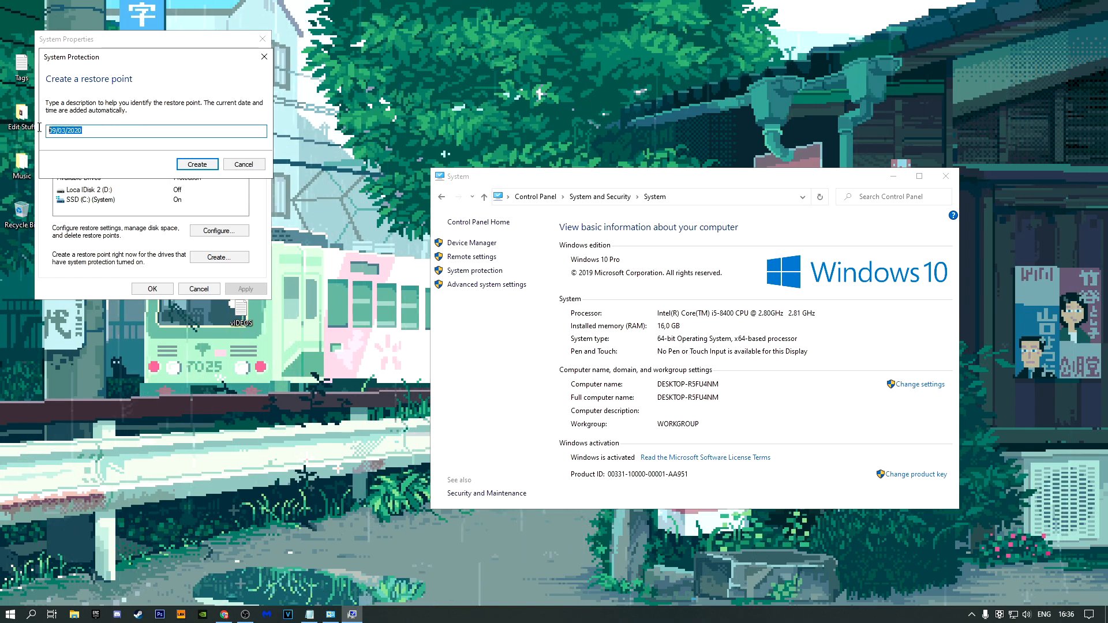
{"action": "left_click", "coordinate": [97, 130]}
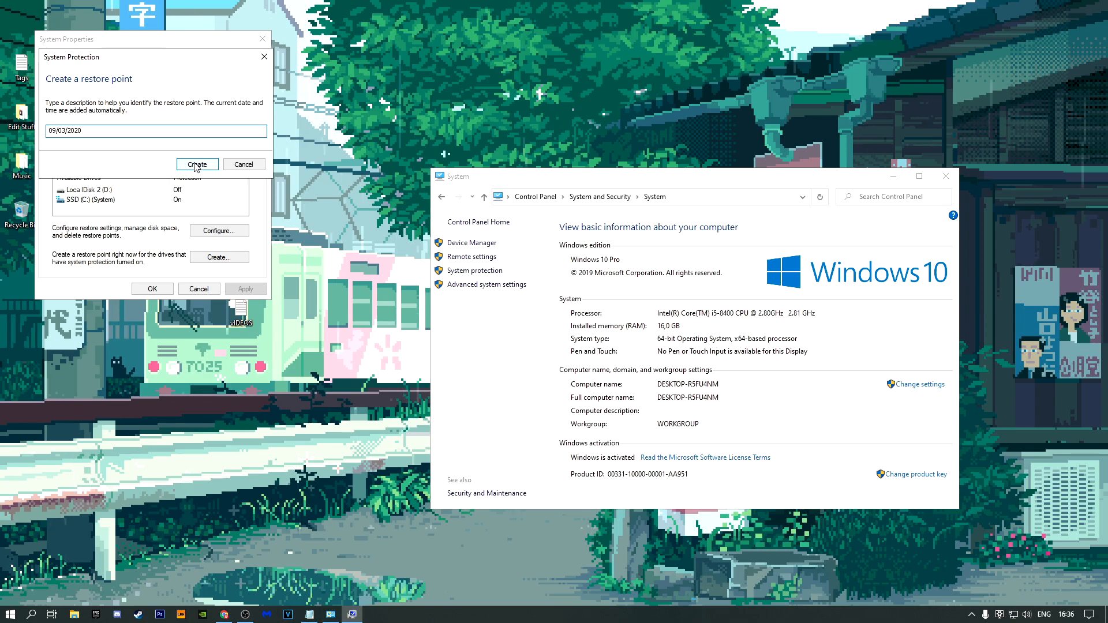
{"action": "left_click", "coordinate": [197, 164]}
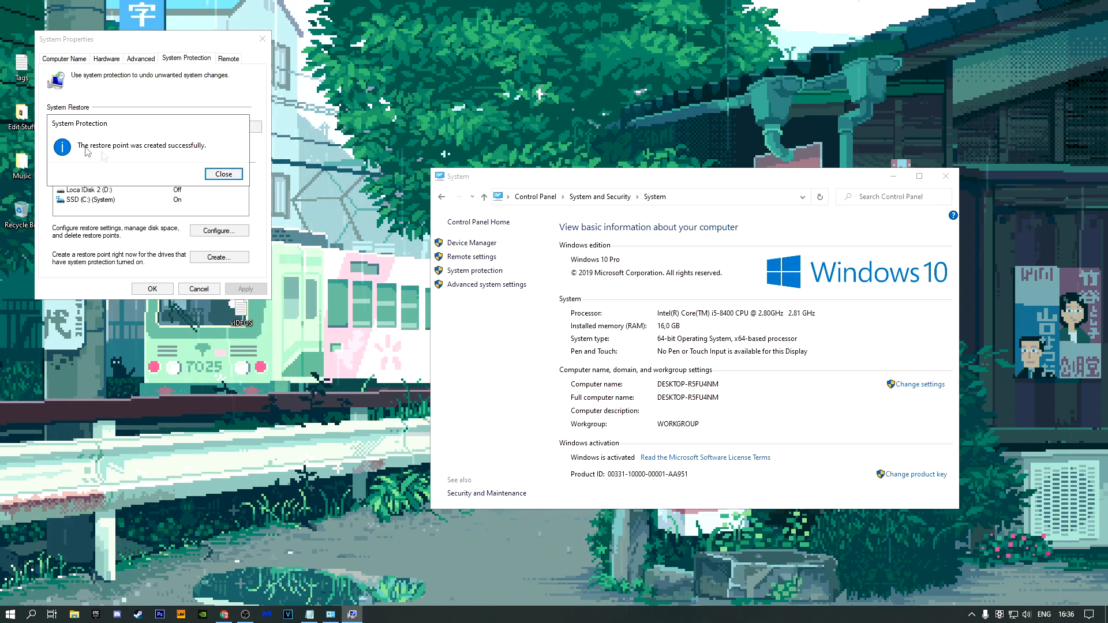
{"action": "left_click", "coordinate": [223, 174]}
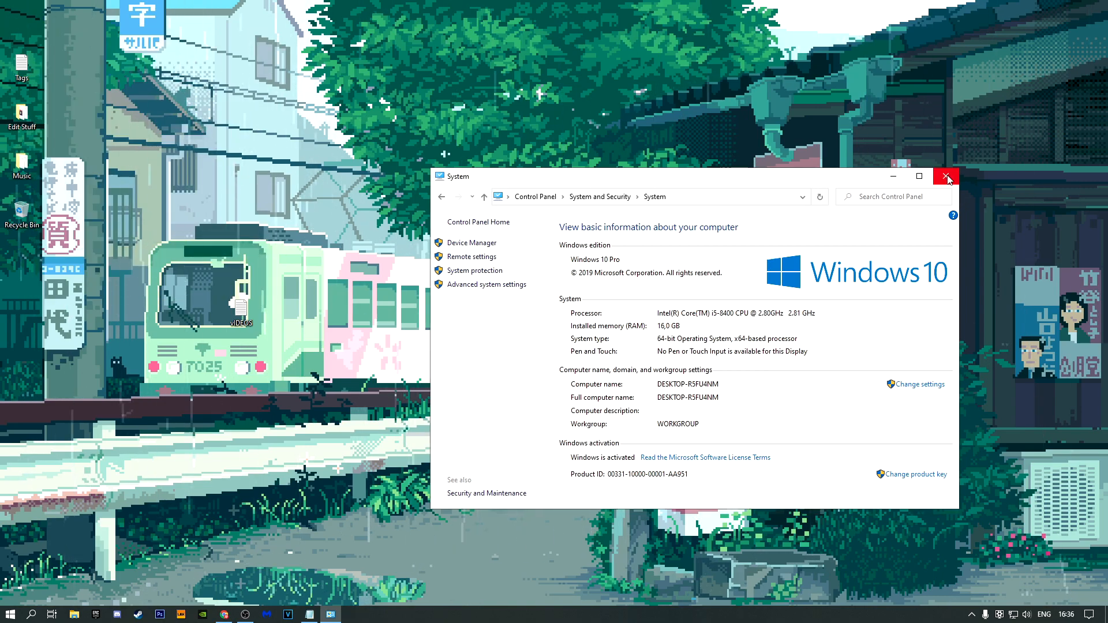
Step: Close the Control Panel System window, leaving the desktop showing
{"action": "left_click", "coordinate": [946, 175]}
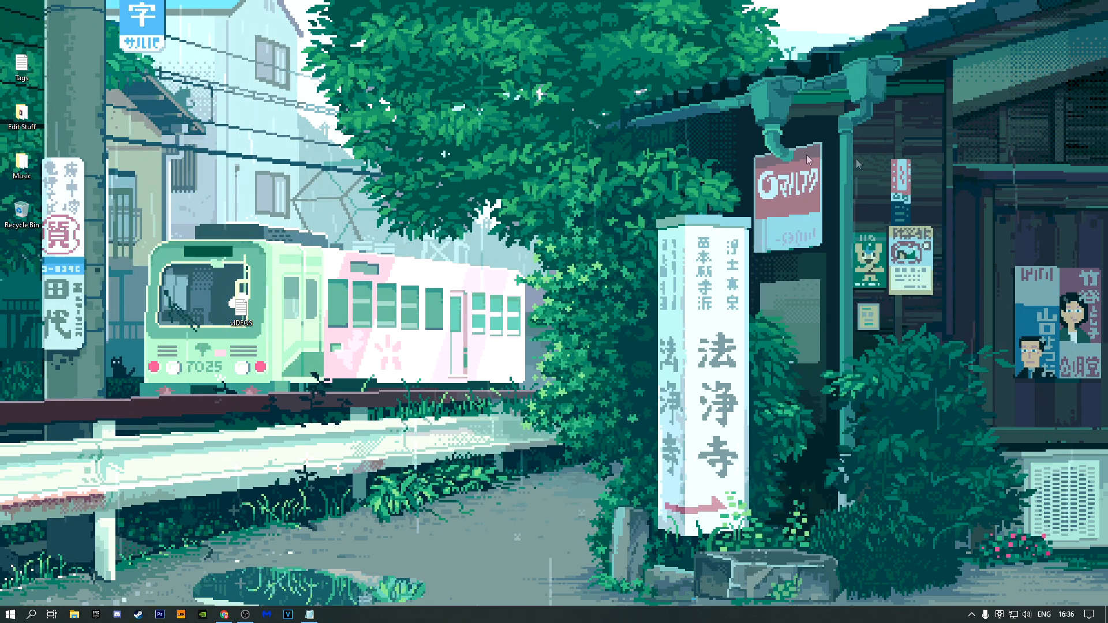
{"action": "mouse_move", "coordinate": [389, 298]}
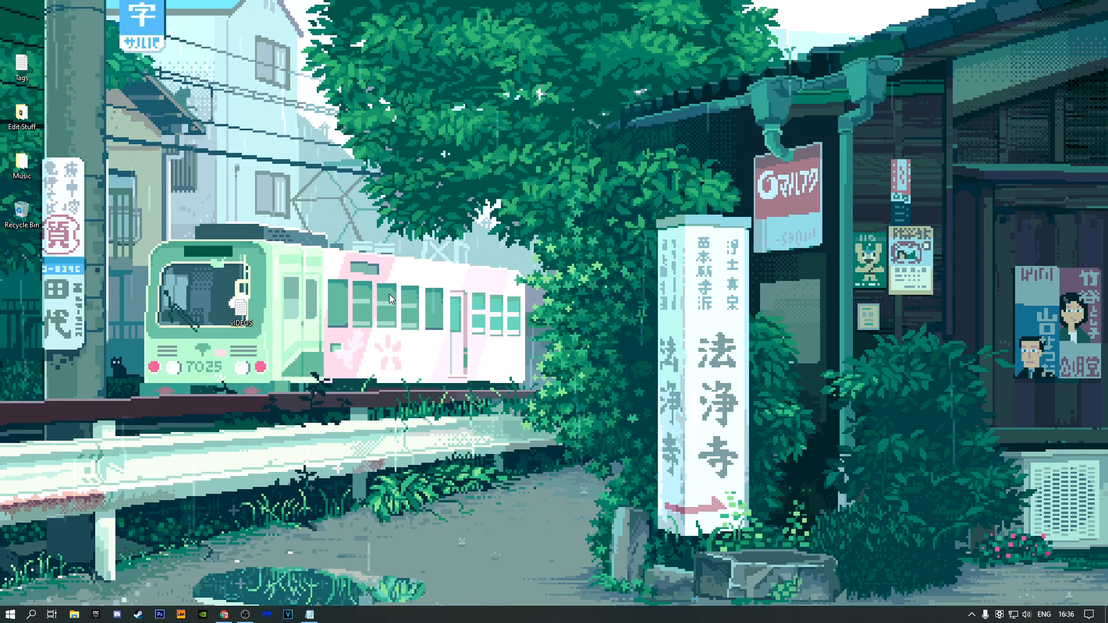
{"action": "mouse_move", "coordinate": [444, 313]}
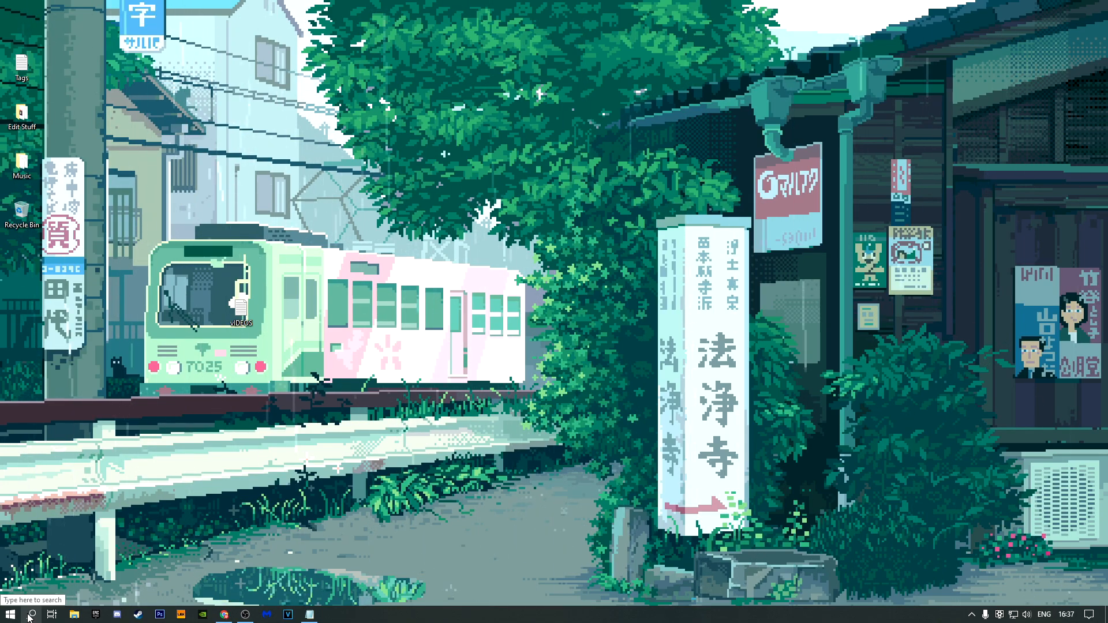
Step: Show the NVIDIA GeForce GTX 1070's hardware IDs from its Device Manager properties Details
{"action": "left_click", "coordinate": [32, 600]}
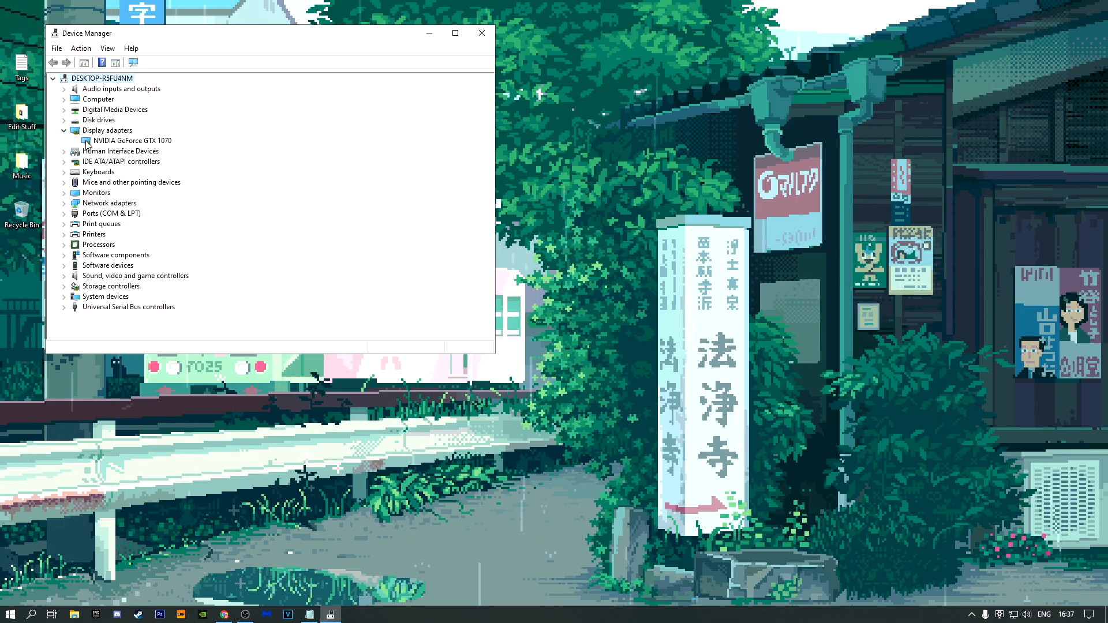
{"action": "right_click", "coordinate": [131, 141]}
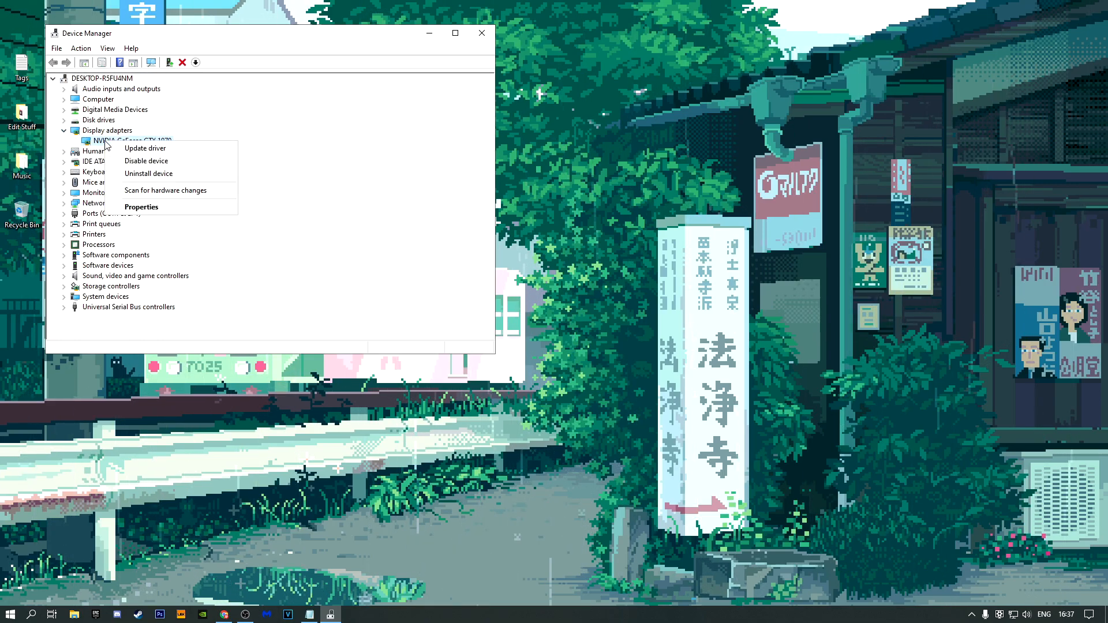
{"action": "left_click", "coordinate": [141, 207]}
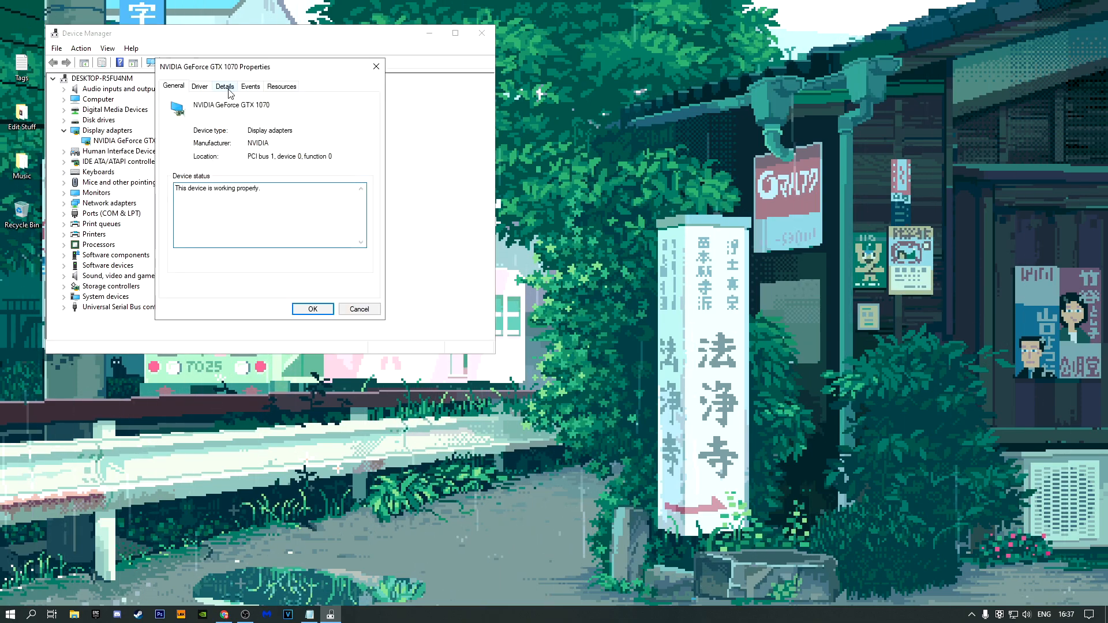
{"action": "left_click", "coordinate": [225, 85]}
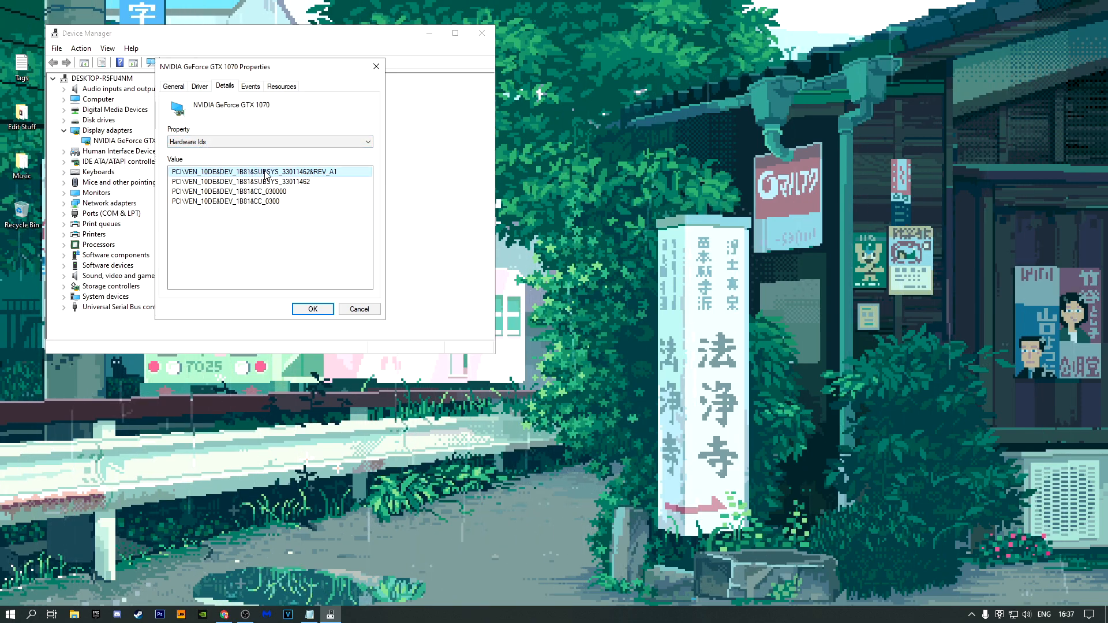
{"action": "mouse_move", "coordinate": [334, 172]}
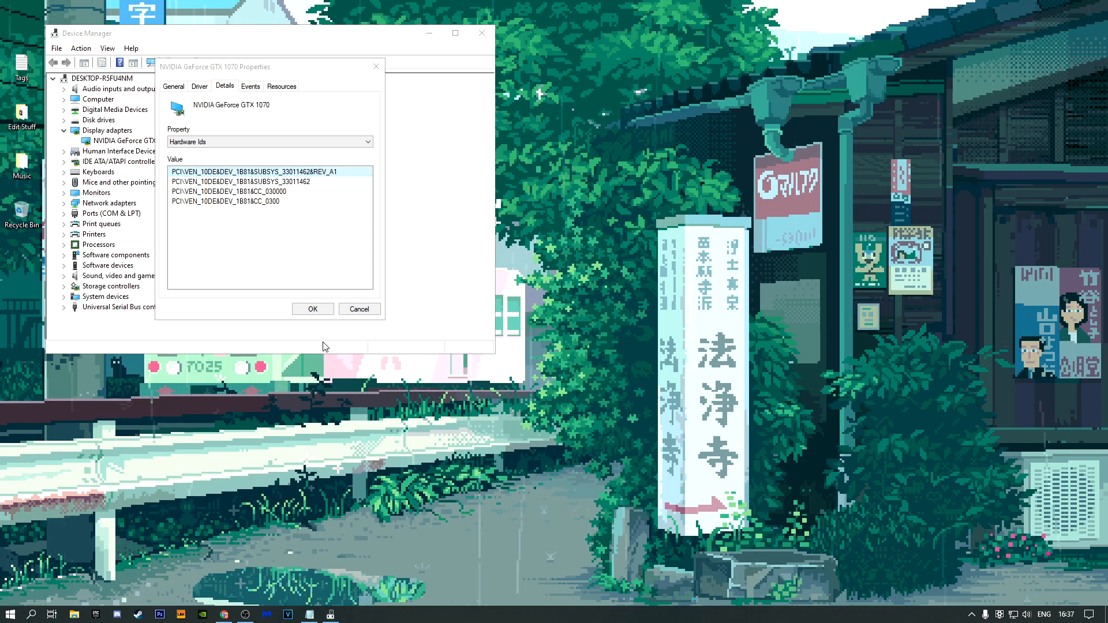
Step: Launch regedit and expand HKEY_LOCAL_MACHINE > SYSTEM > CurrentControlSet > Enum to the PCI devices
{"action": "key", "text": "Win+r"}
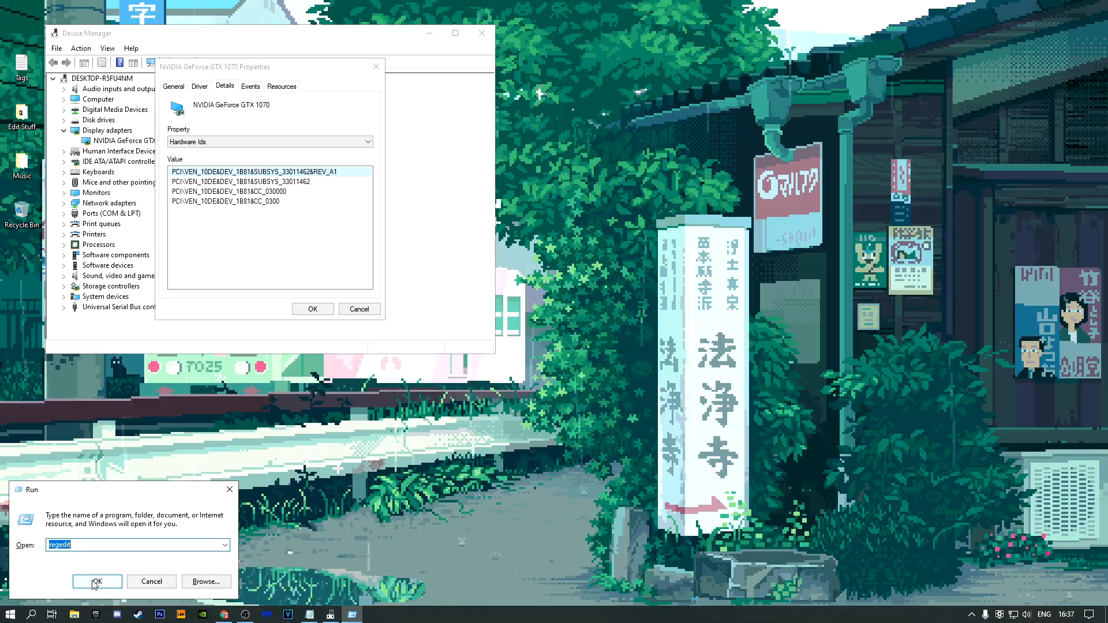
{"action": "left_click", "coordinate": [96, 580]}
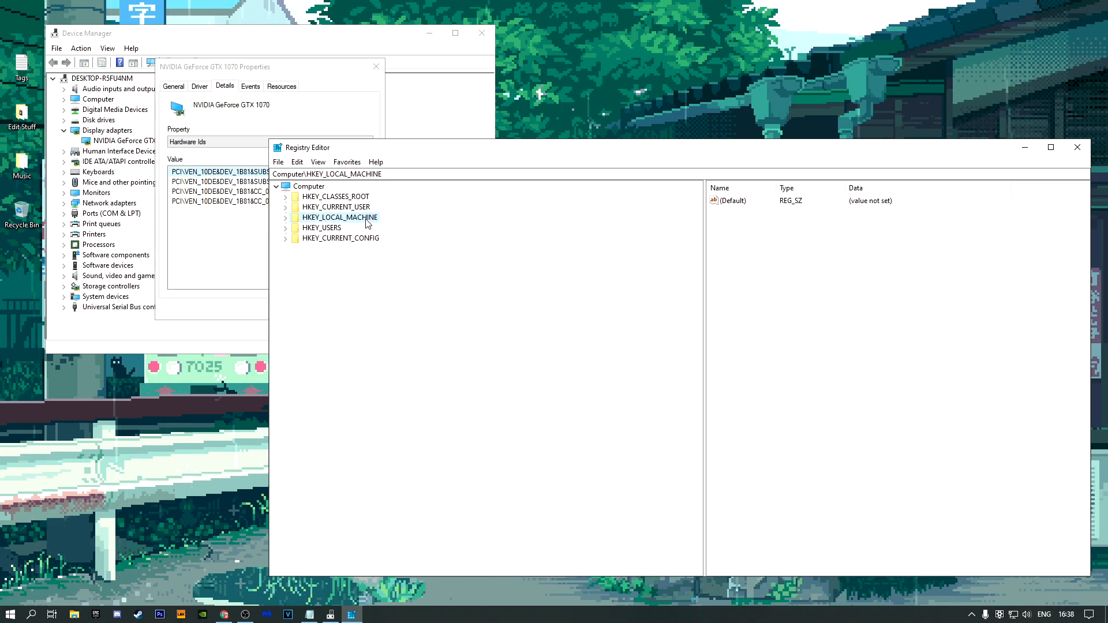
{"action": "left_click", "coordinate": [286, 217]}
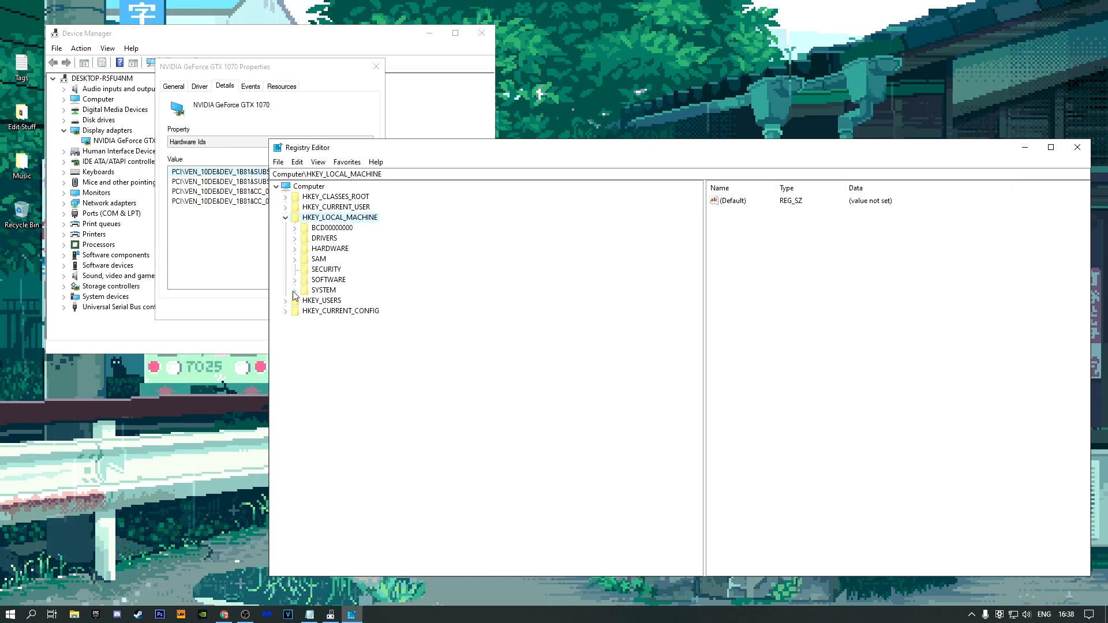
{"action": "left_click", "coordinate": [297, 290]}
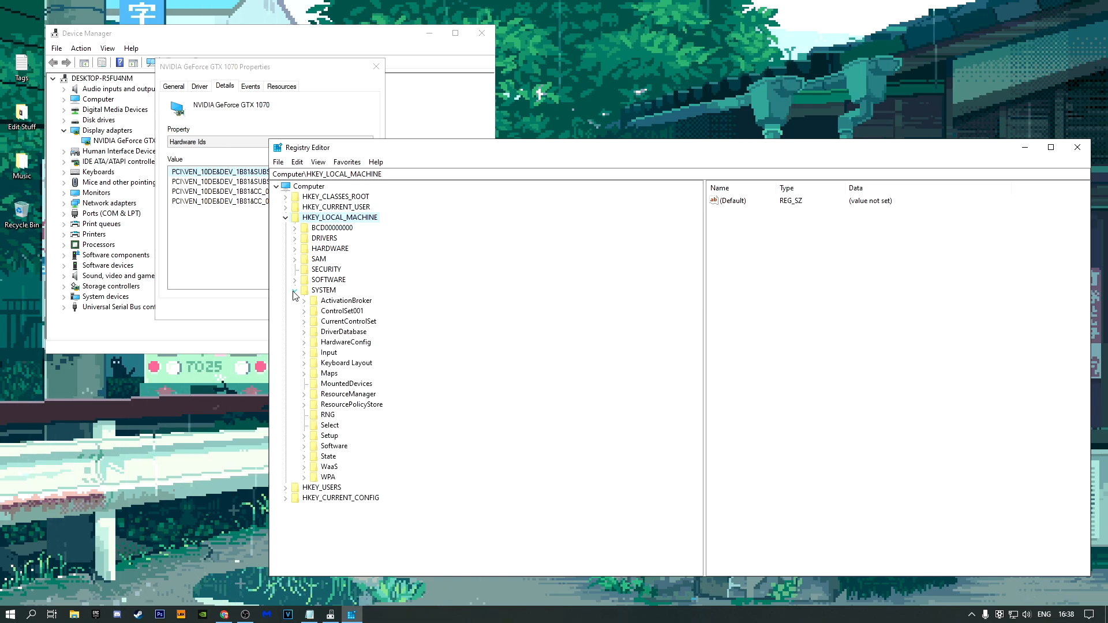
{"action": "mouse_move", "coordinate": [307, 327]}
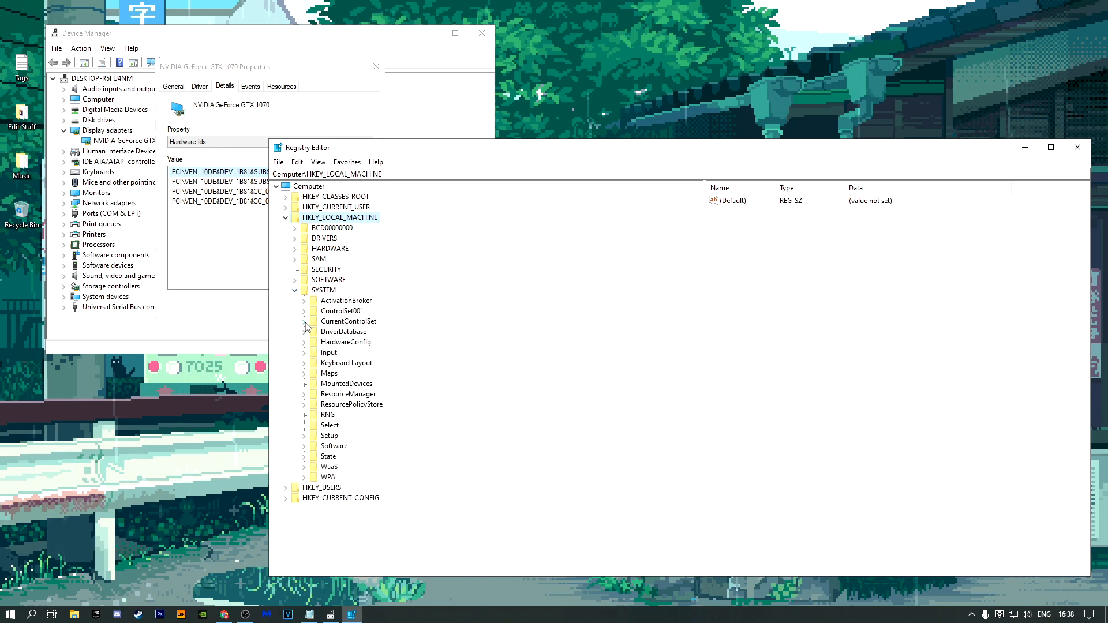
{"action": "left_click", "coordinate": [304, 321]}
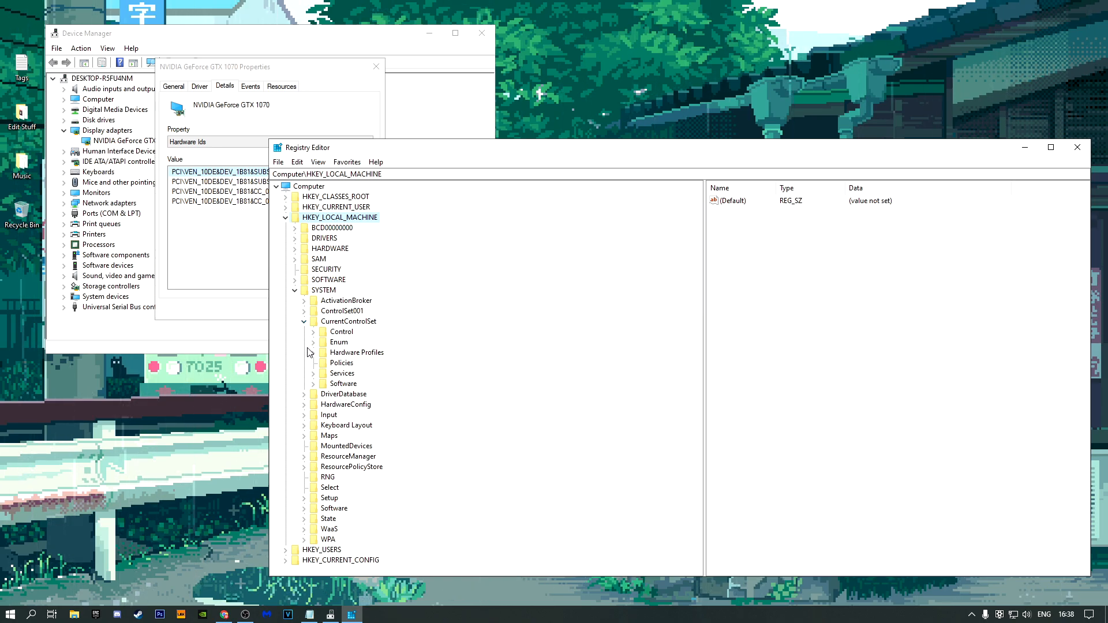
{"action": "left_click", "coordinate": [313, 342]}
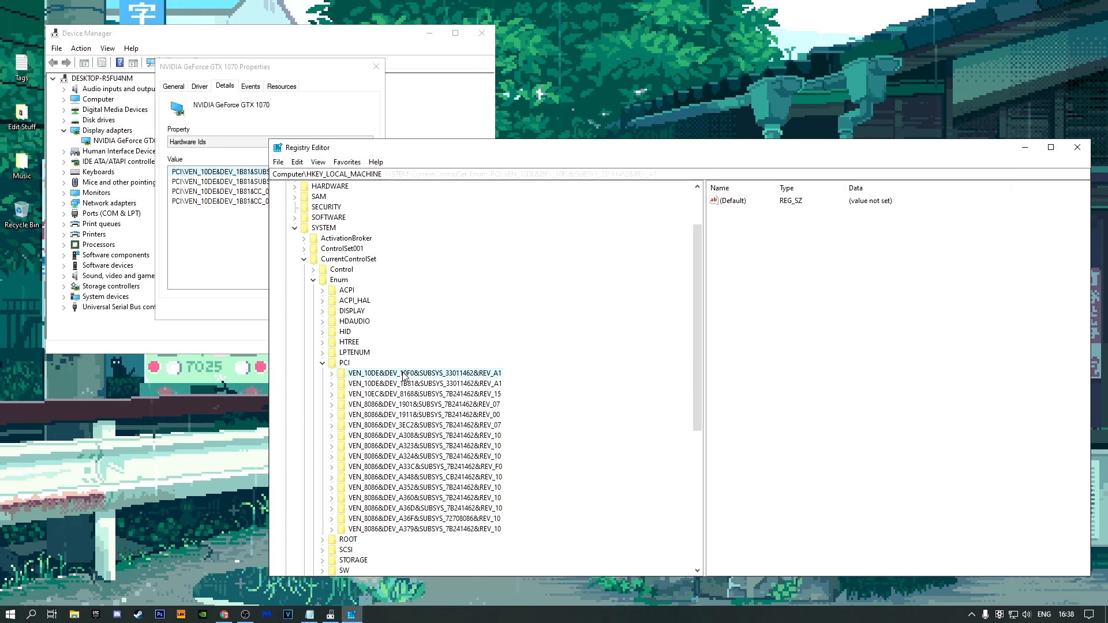
Step: Add a messagesignaledinterruptproperties key under the NVIDIA device's Interrupt Management key
{"action": "left_click", "coordinate": [331, 373]}
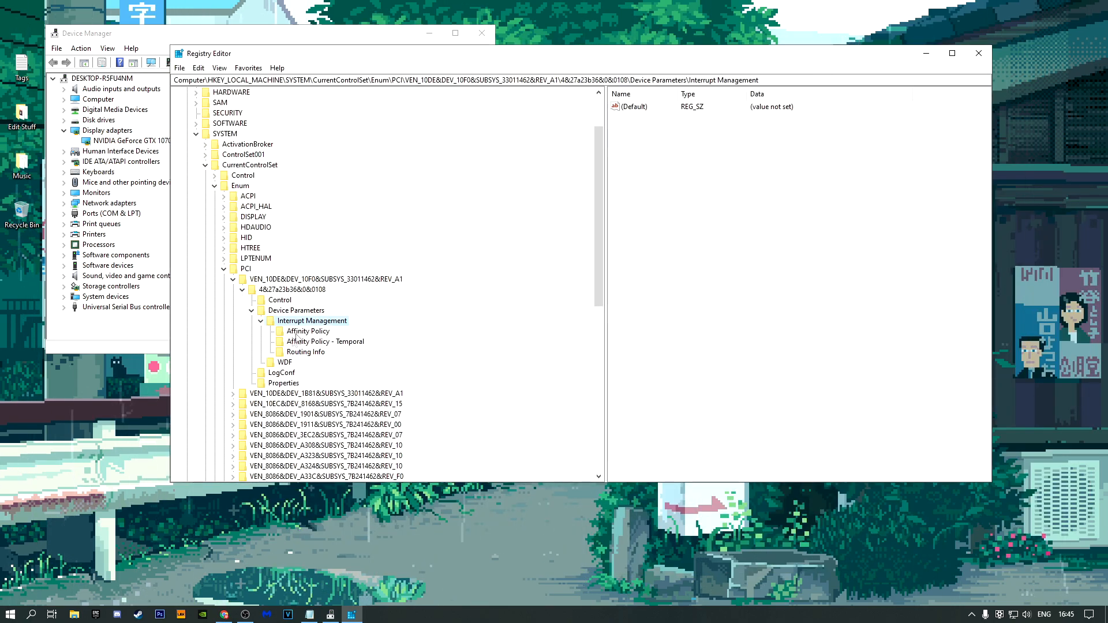
{"action": "right_click", "coordinate": [311, 320]}
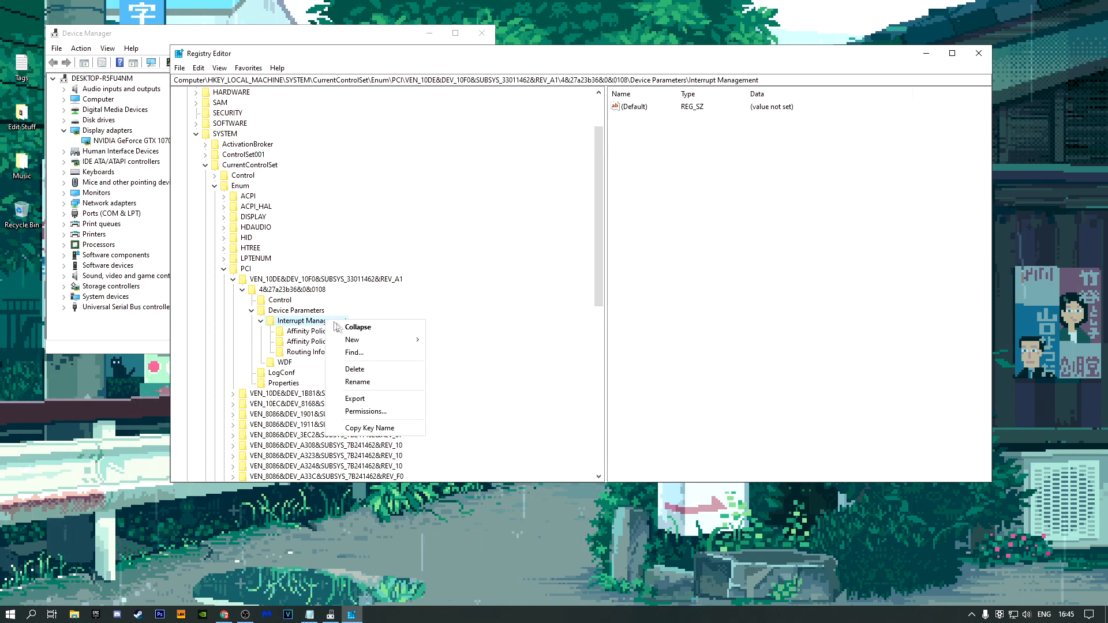
{"action": "left_click", "coordinate": [352, 340]}
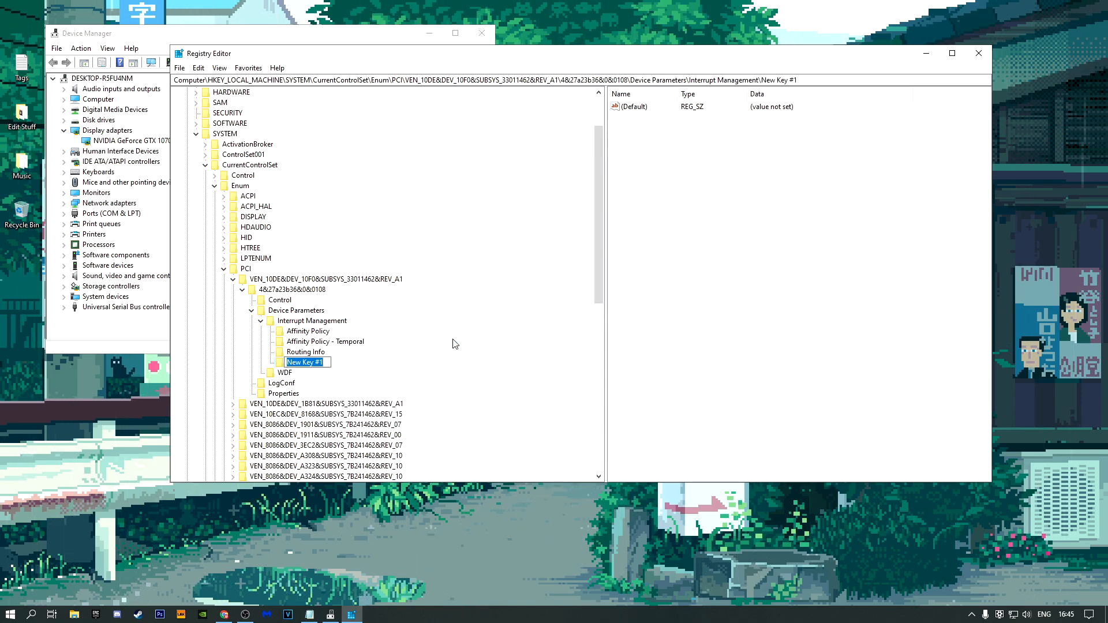
{"action": "type", "text": "messagesignaledinterruptproperties"}
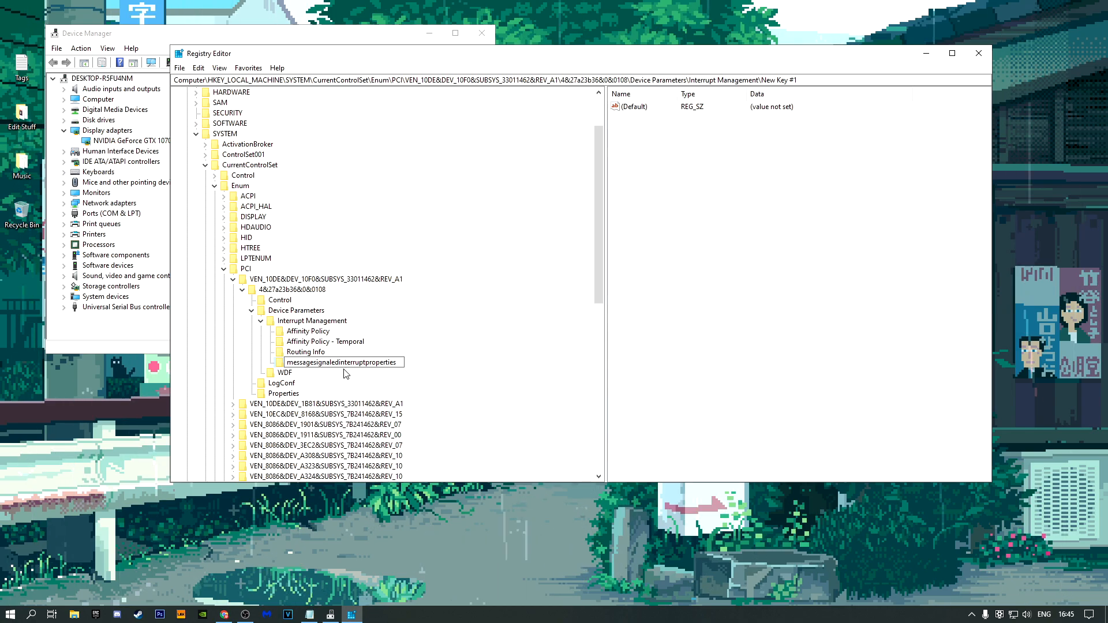
{"action": "mouse_move", "coordinate": [410, 373]}
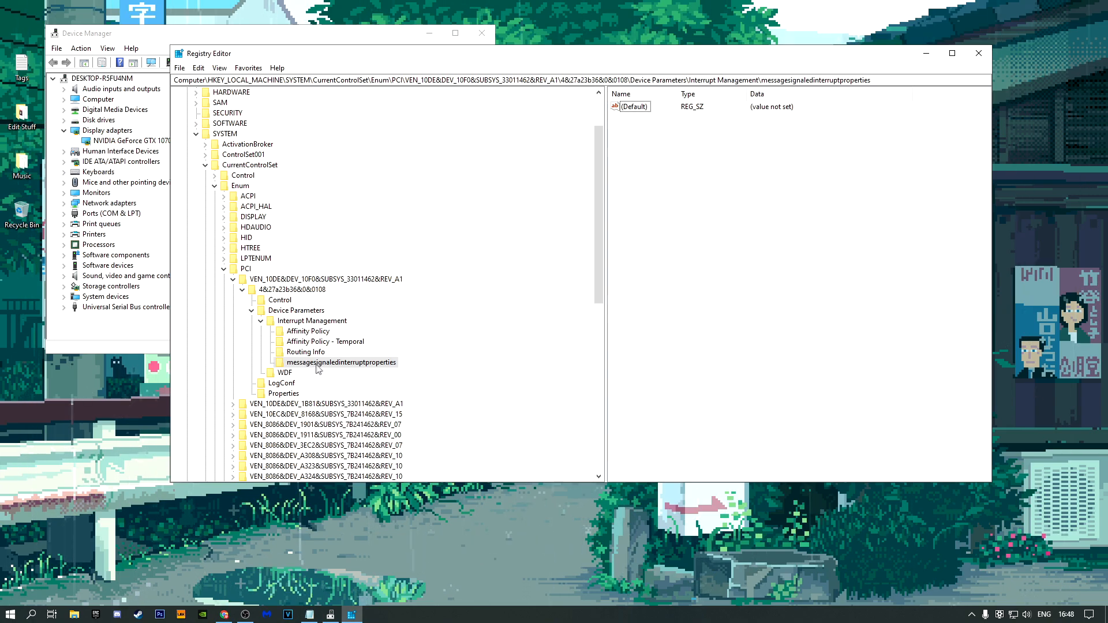
Step: Create a DWORD (32-bit) value named MSISUPPORTED in the messagesignaledinterruptproperties key
{"action": "right_click", "coordinate": [343, 362]}
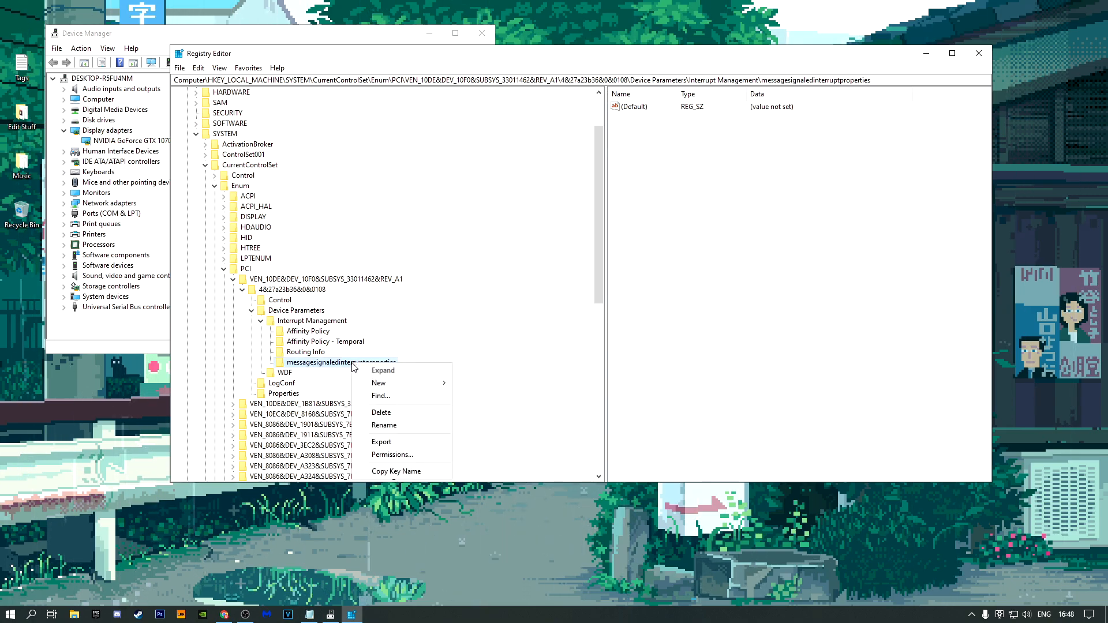
{"action": "left_click", "coordinate": [378, 383]}
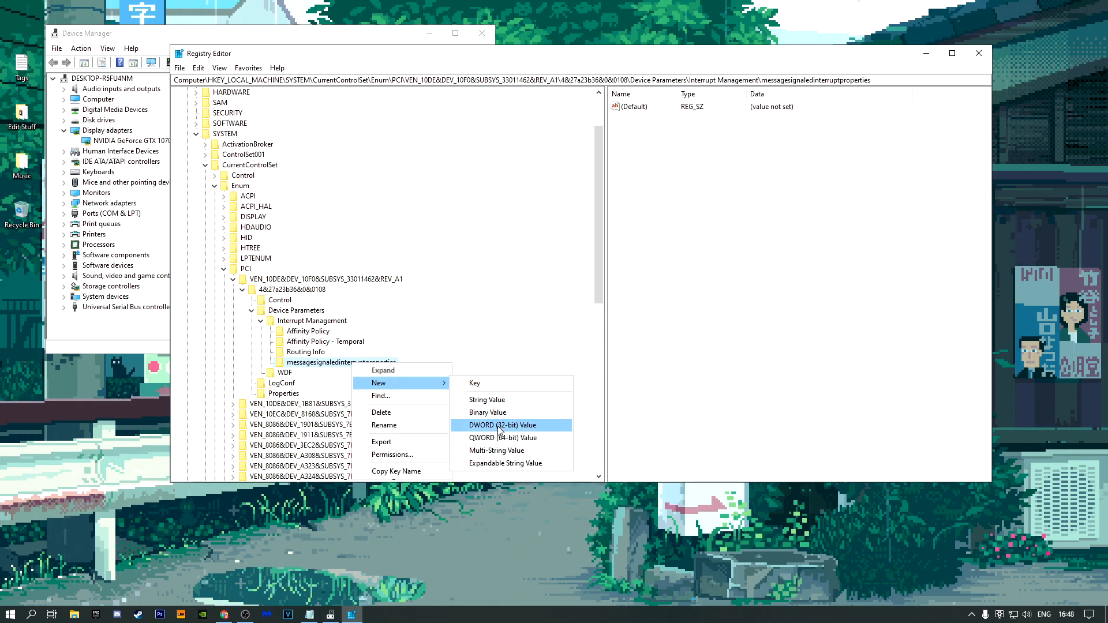
{"action": "left_click", "coordinate": [495, 425]}
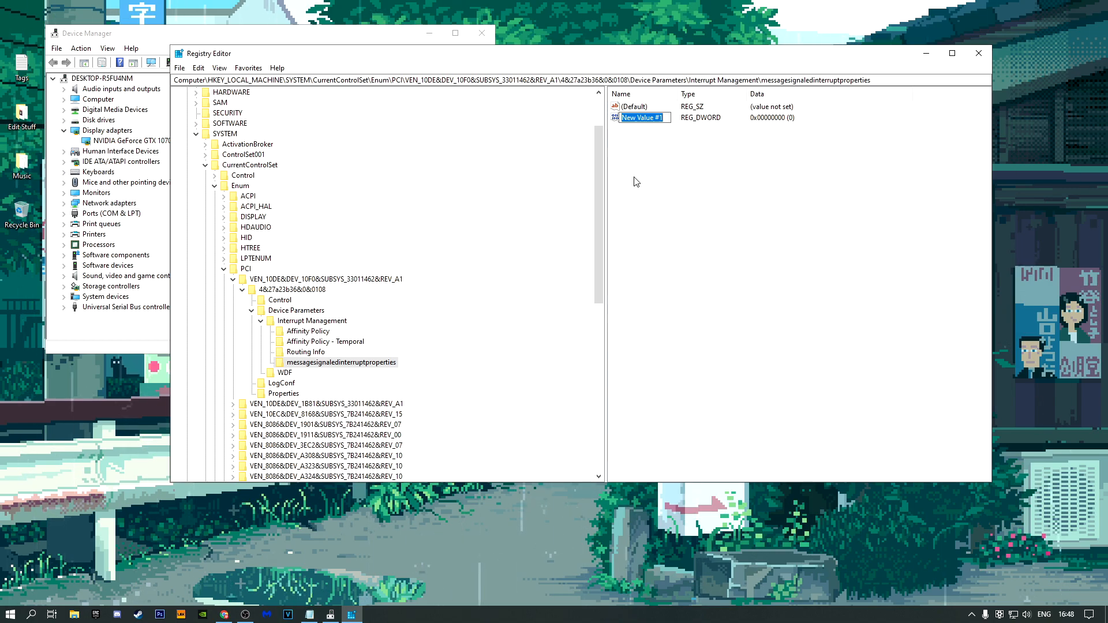
{"action": "type", "text": "MS"}
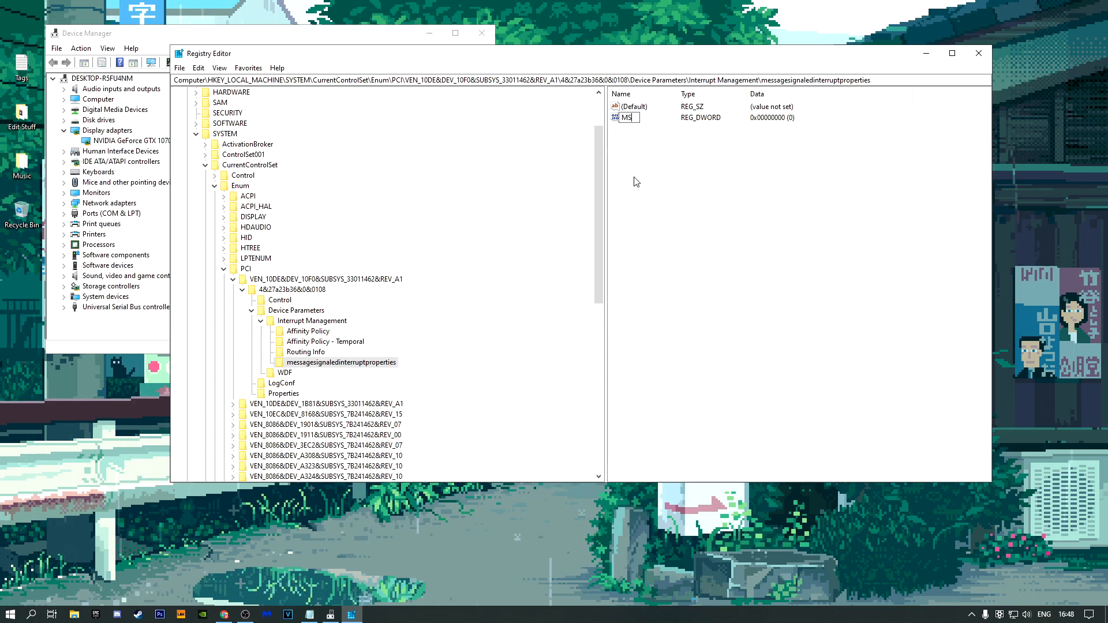
{"action": "type", "text": "I"}
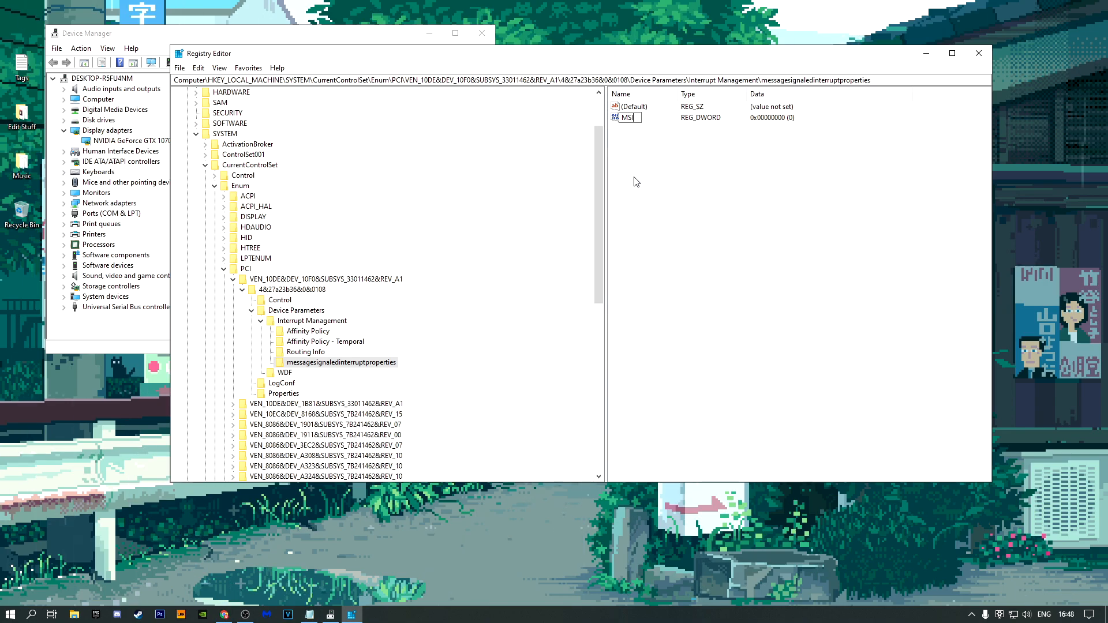
{"action": "type", "text": "SUPPOR"}
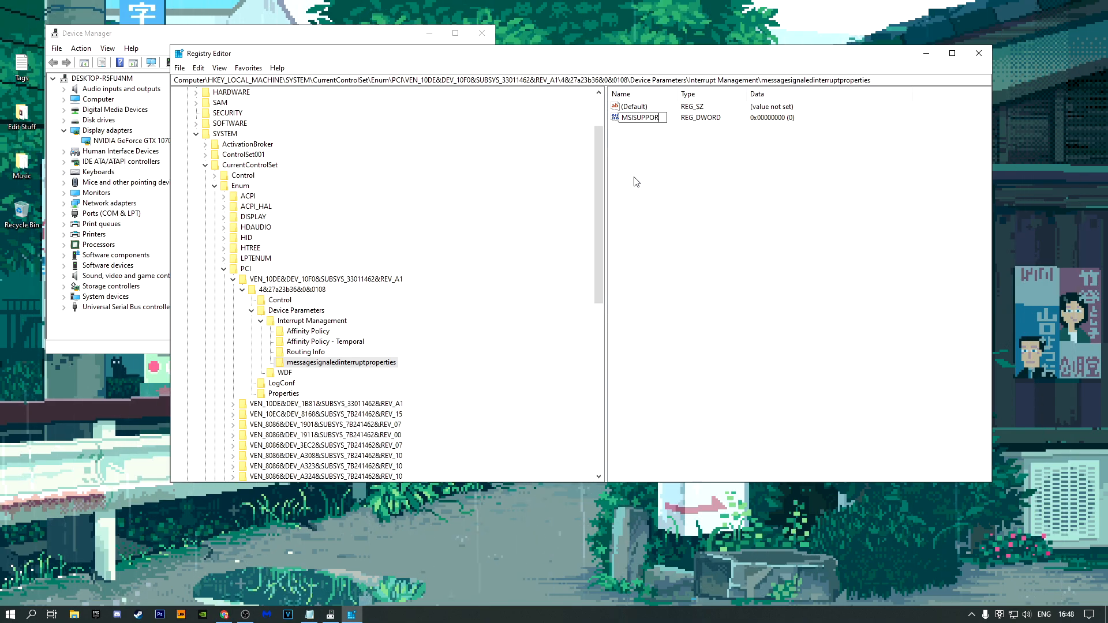
{"action": "type", "text": "TED"}
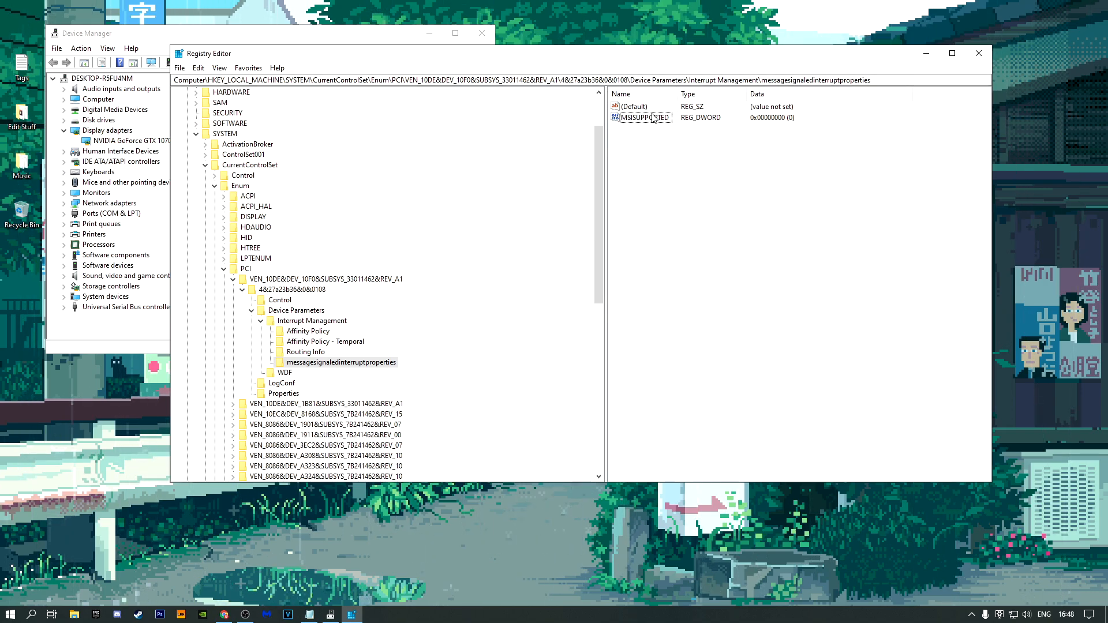
Step: Set MSISUPPORTED's value data to 1 and close Registry Editor
{"action": "right_click", "coordinate": [640, 118]}
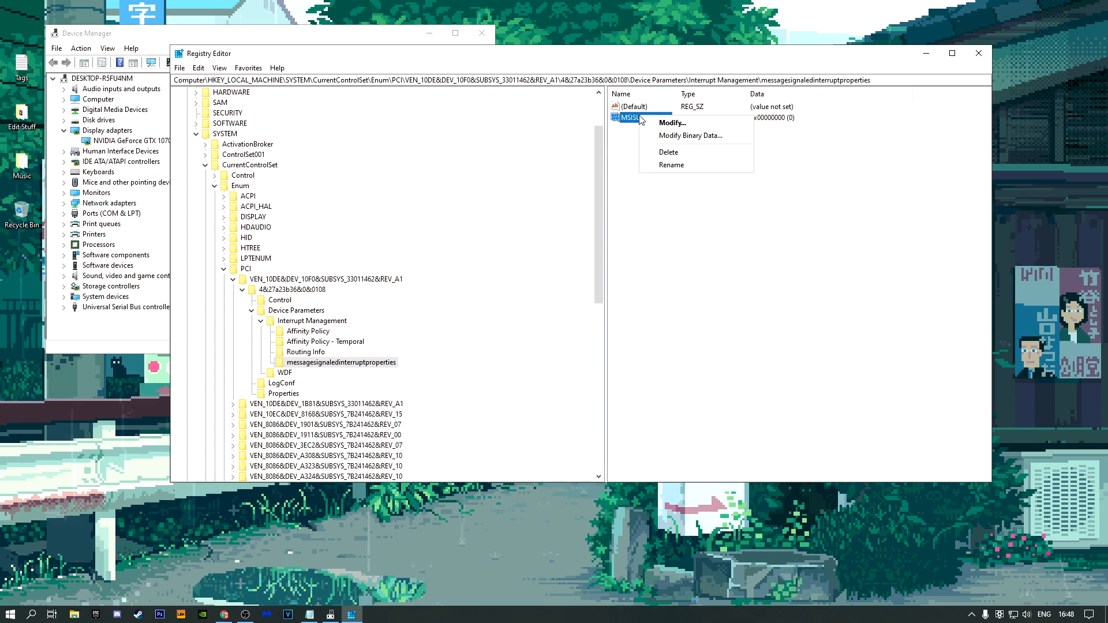
{"action": "left_click", "coordinate": [672, 123]}
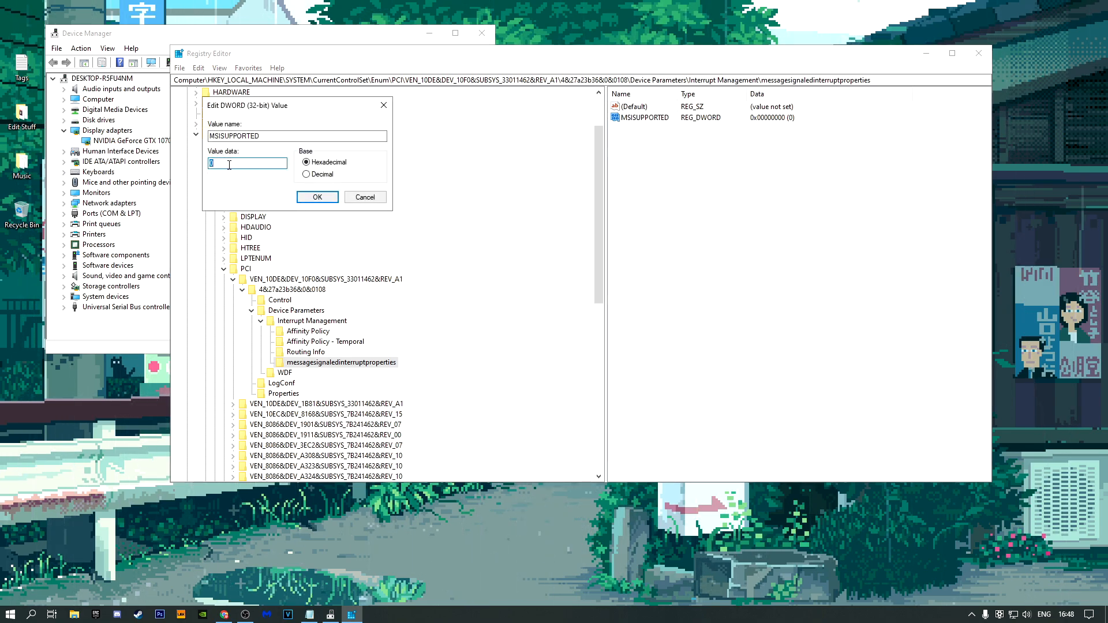
{"action": "type", "text": "1"}
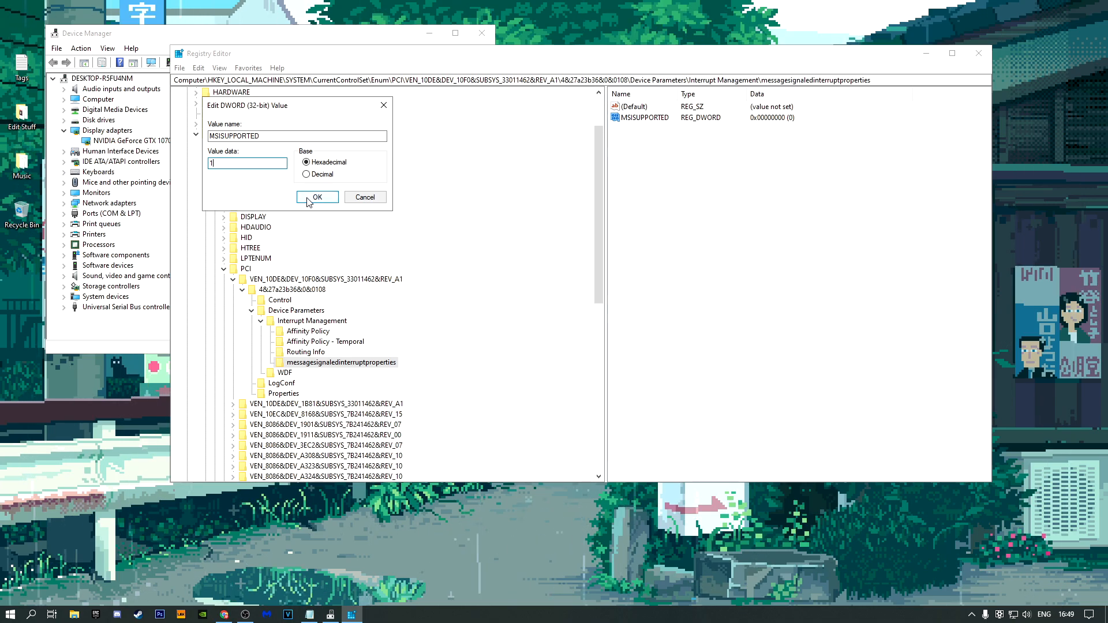
{"action": "left_click", "coordinate": [316, 198]}
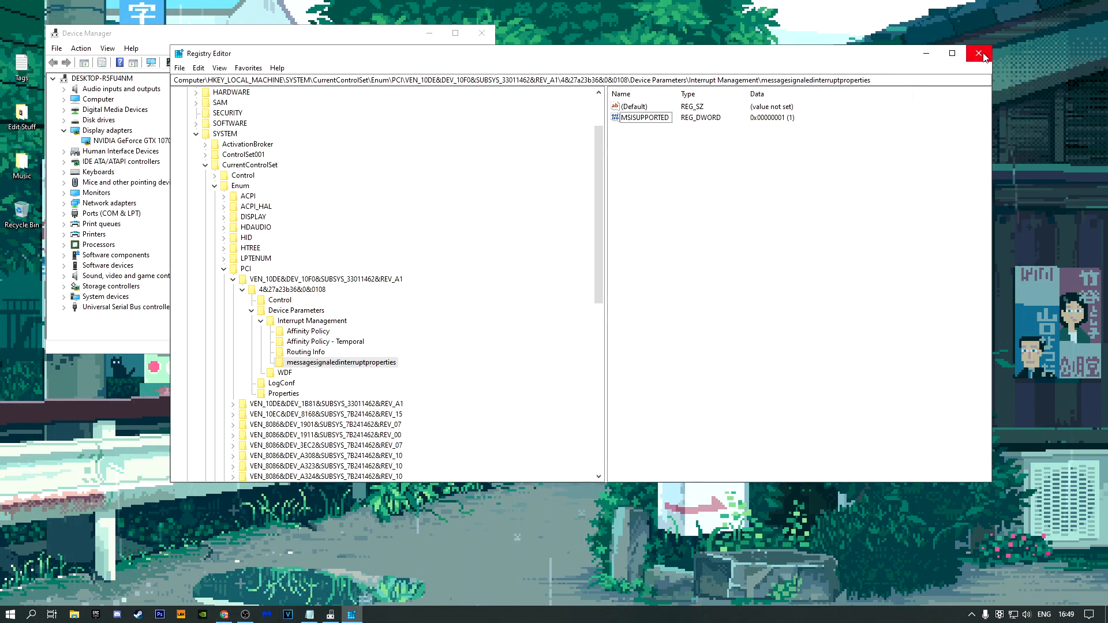
{"action": "left_click", "coordinate": [981, 53]}
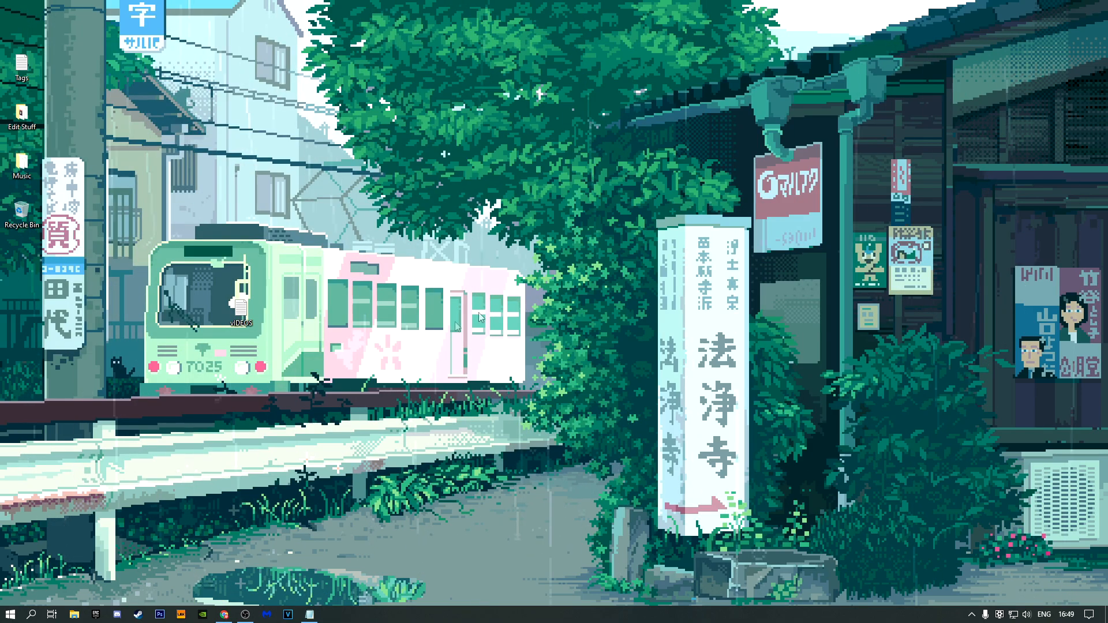
Step: Reach System Properties' Advanced tab via Control Panel > System and Security > System
{"action": "left_click", "coordinate": [31, 613]}
{"action": "type", "text": "CO"}
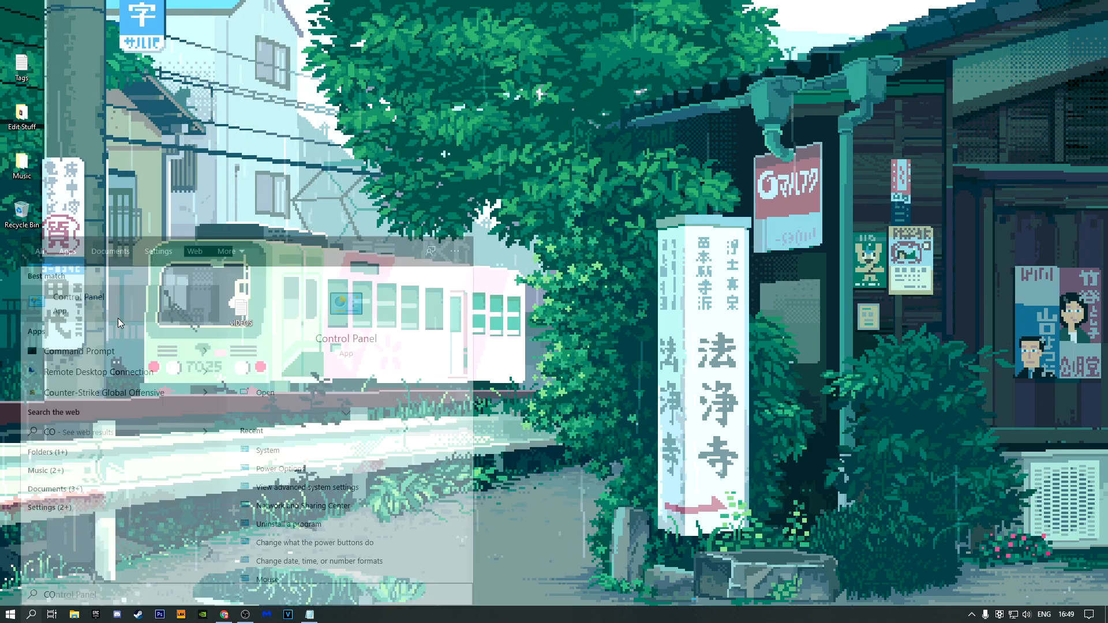
{"action": "left_click", "coordinate": [77, 297]}
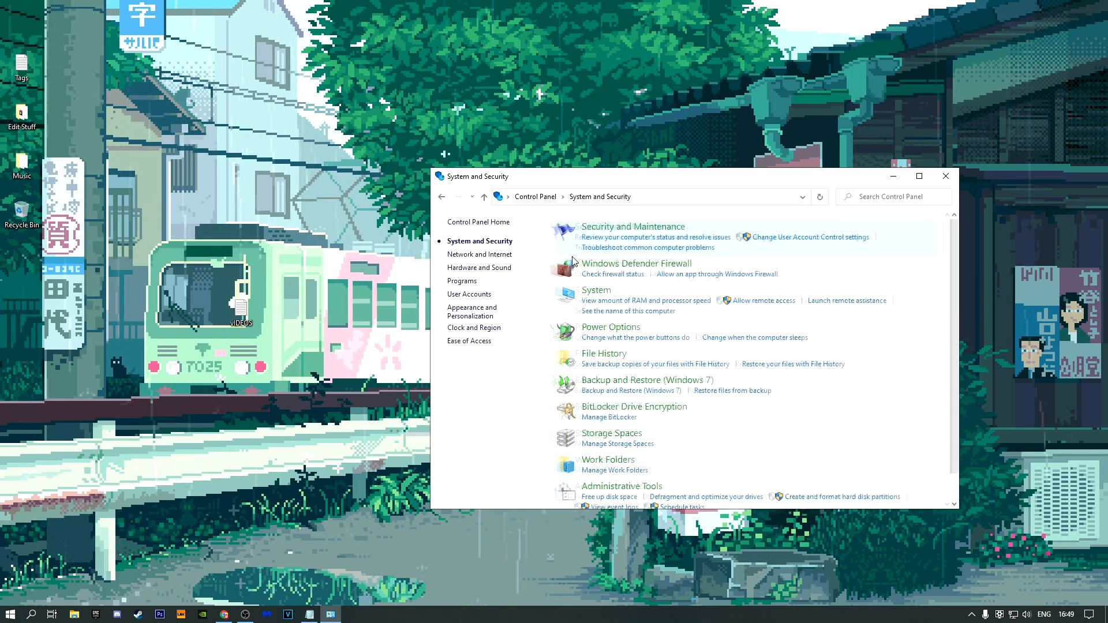
{"action": "left_click", "coordinate": [596, 290]}
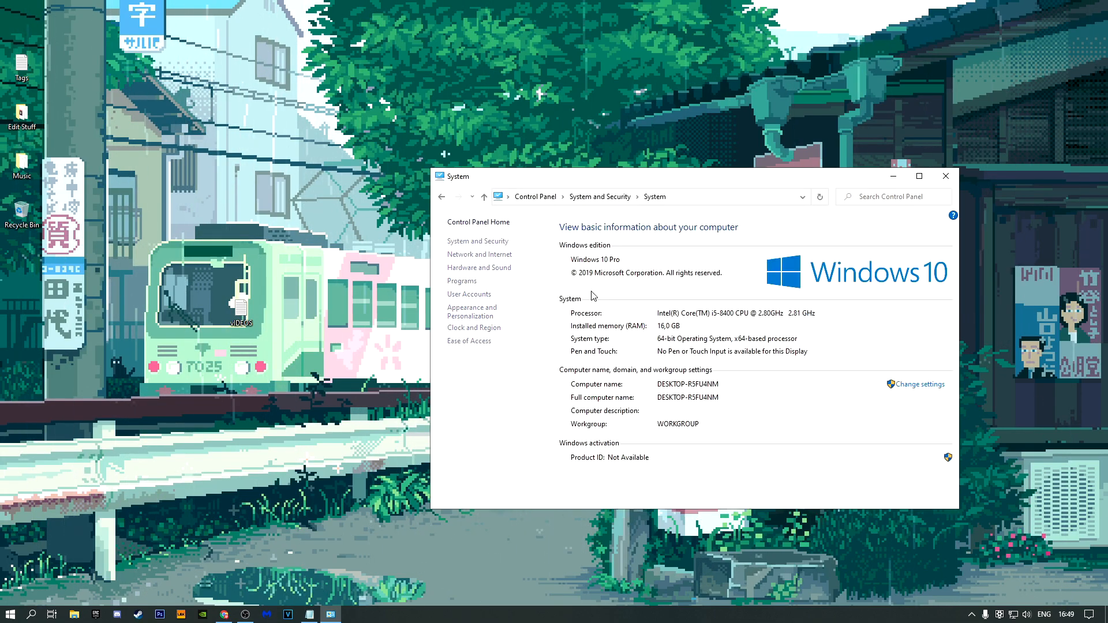
{"action": "left_click", "coordinate": [486, 284]}
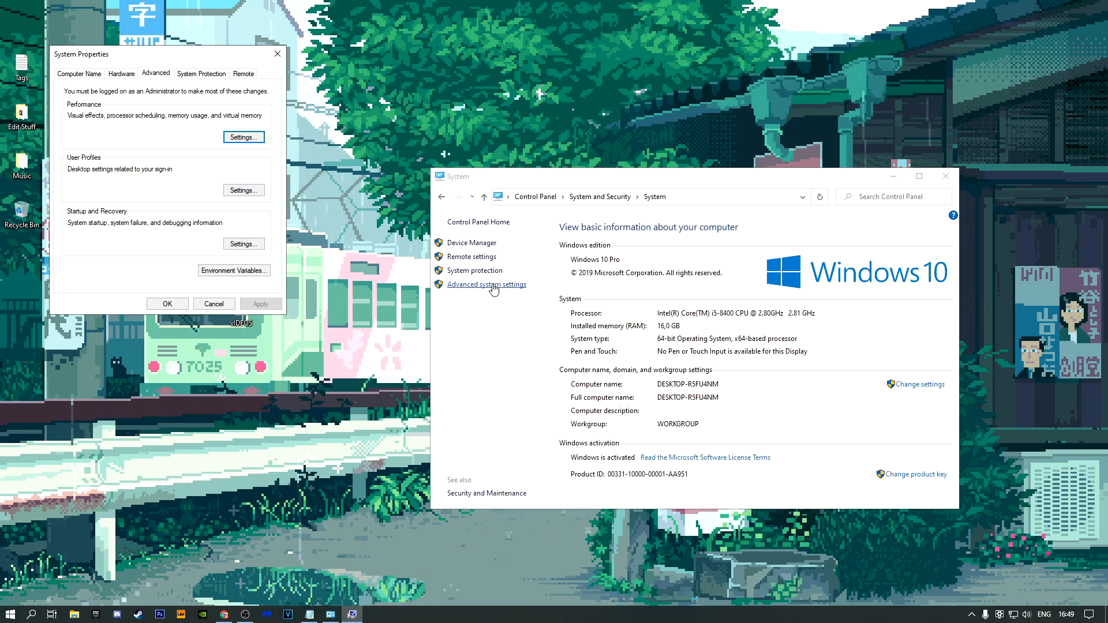
{"action": "mouse_move", "coordinate": [243, 137]}
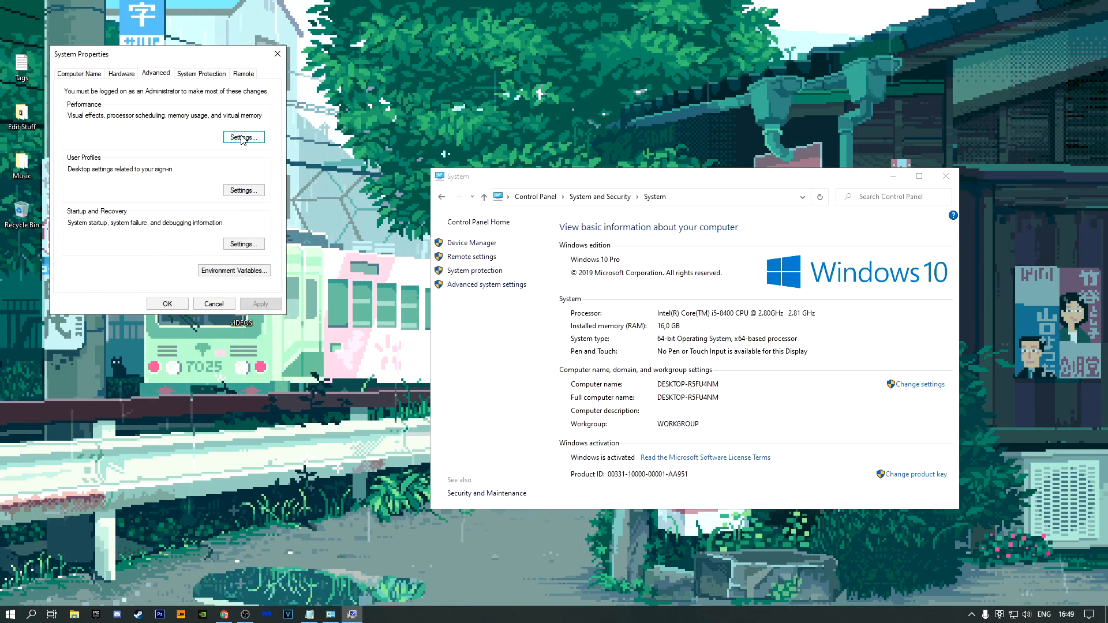
Step: Set Performance Options to best performance, custom-keep animate controls, thumbnails and smooth fonts, then close System Properties
{"action": "left_click", "coordinate": [244, 137]}
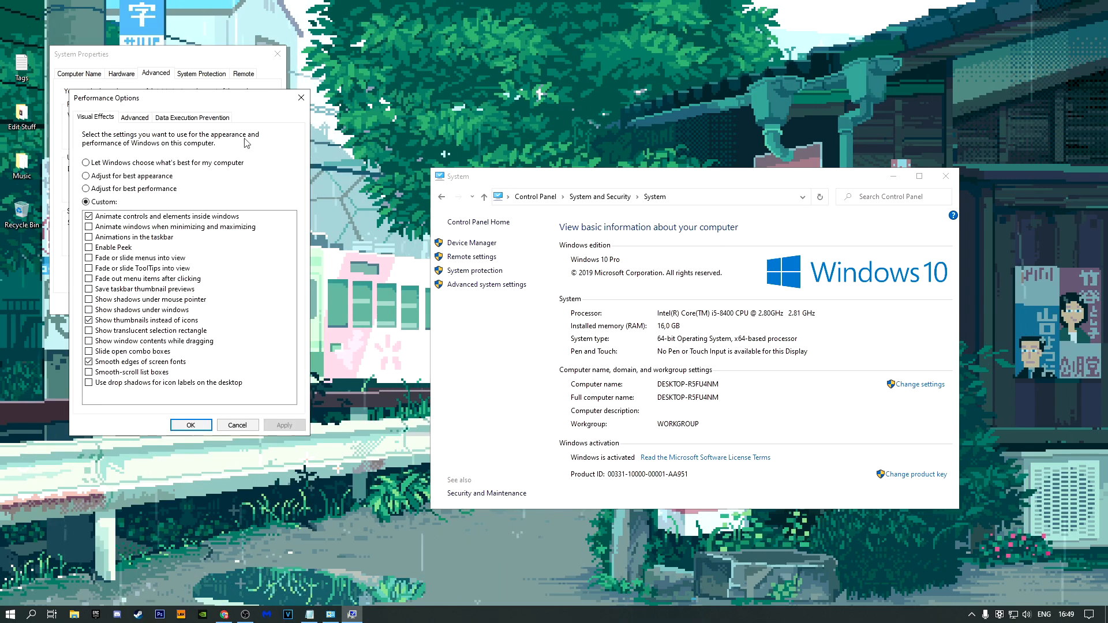
{"action": "left_click", "coordinate": [86, 188]}
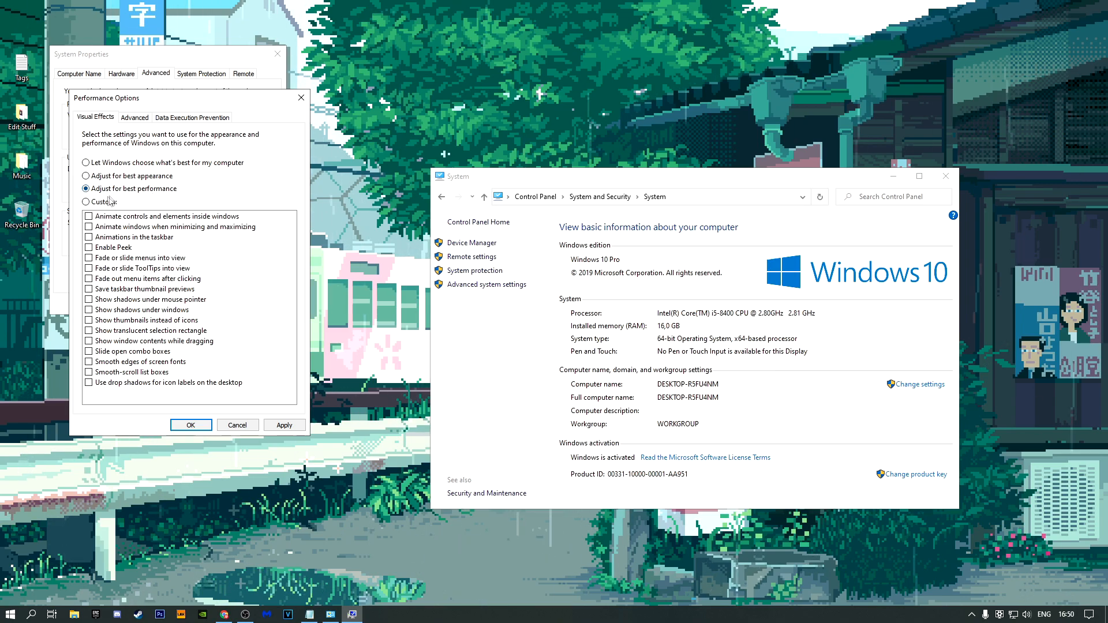
{"action": "left_click", "coordinate": [87, 216]}
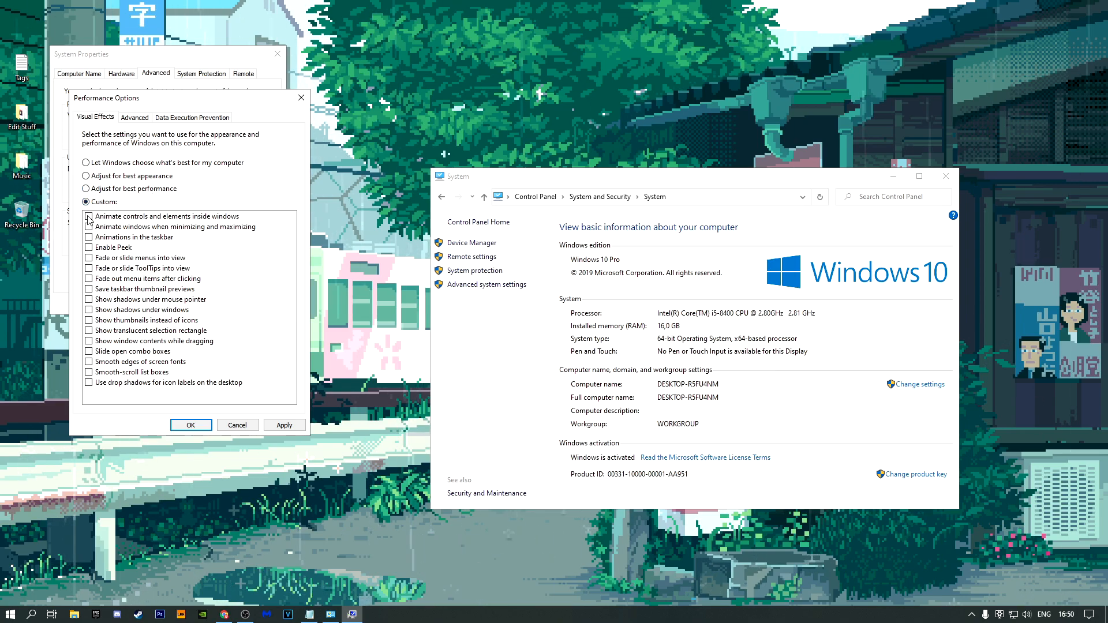
{"action": "left_click", "coordinate": [89, 216]}
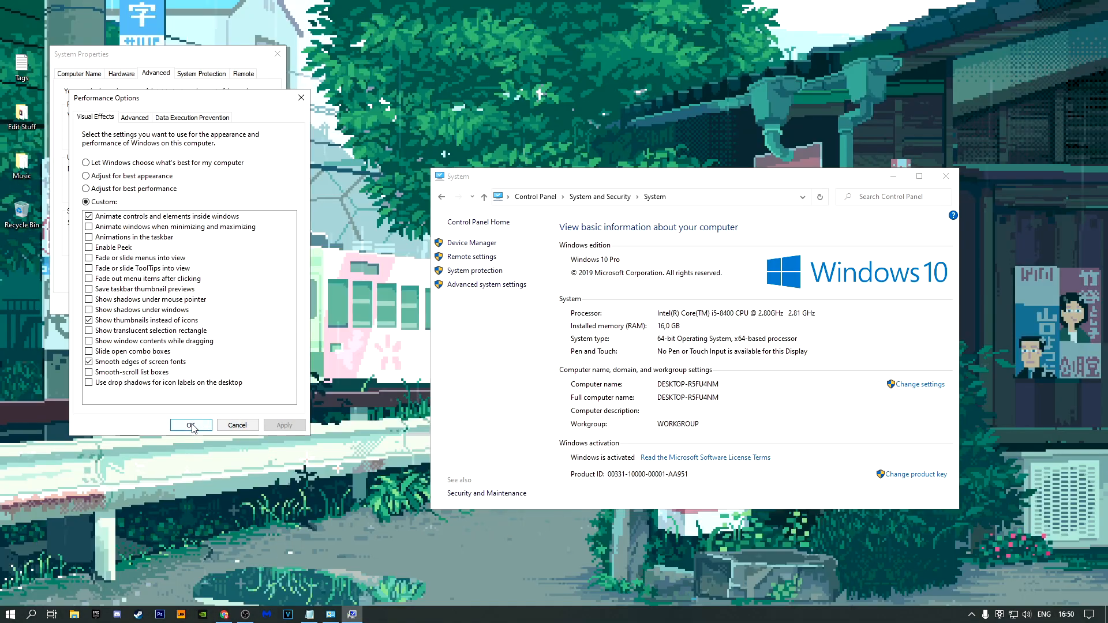
{"action": "left_click", "coordinate": [191, 425]}
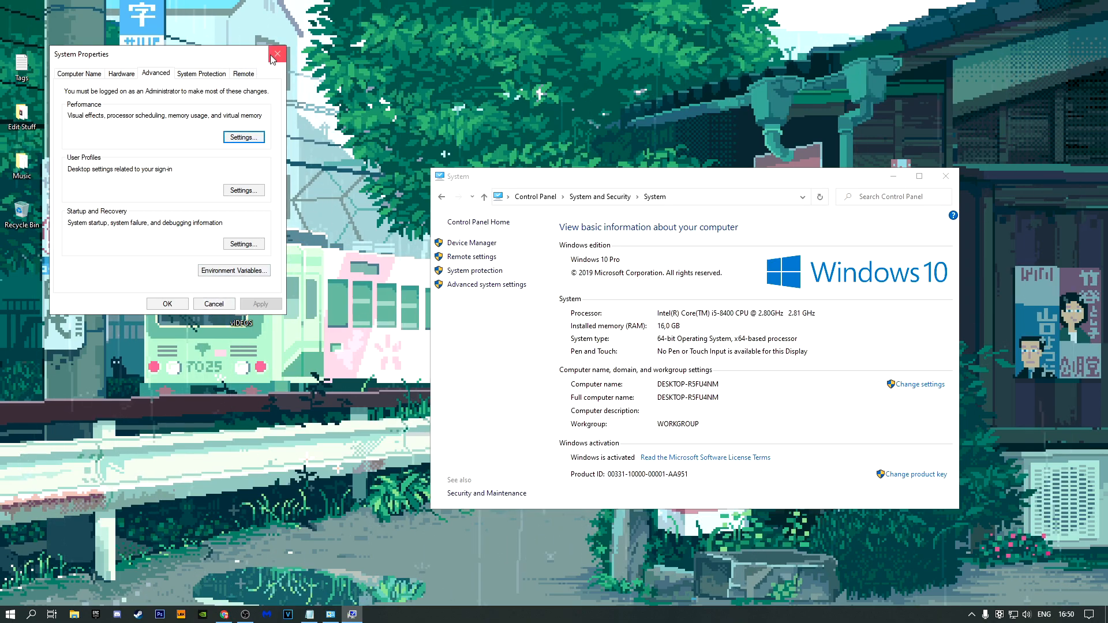
{"action": "left_click", "coordinate": [277, 56]}
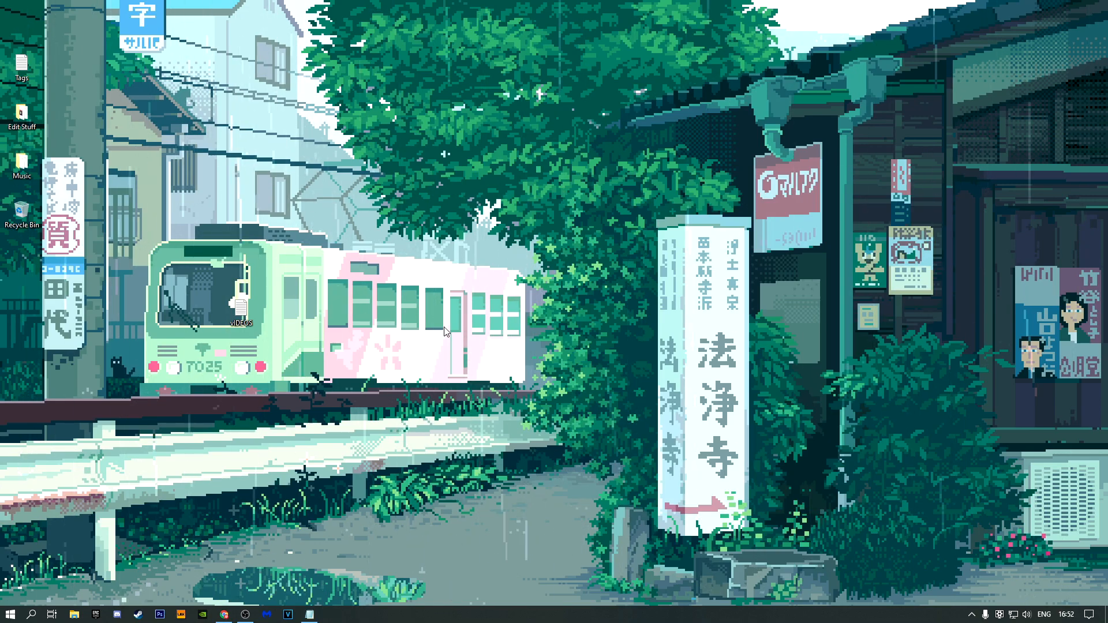
Step: Reach Performance Options via Control Panel, System and Security, System, Advanced system settings
{"action": "left_click", "coordinate": [32, 614]}
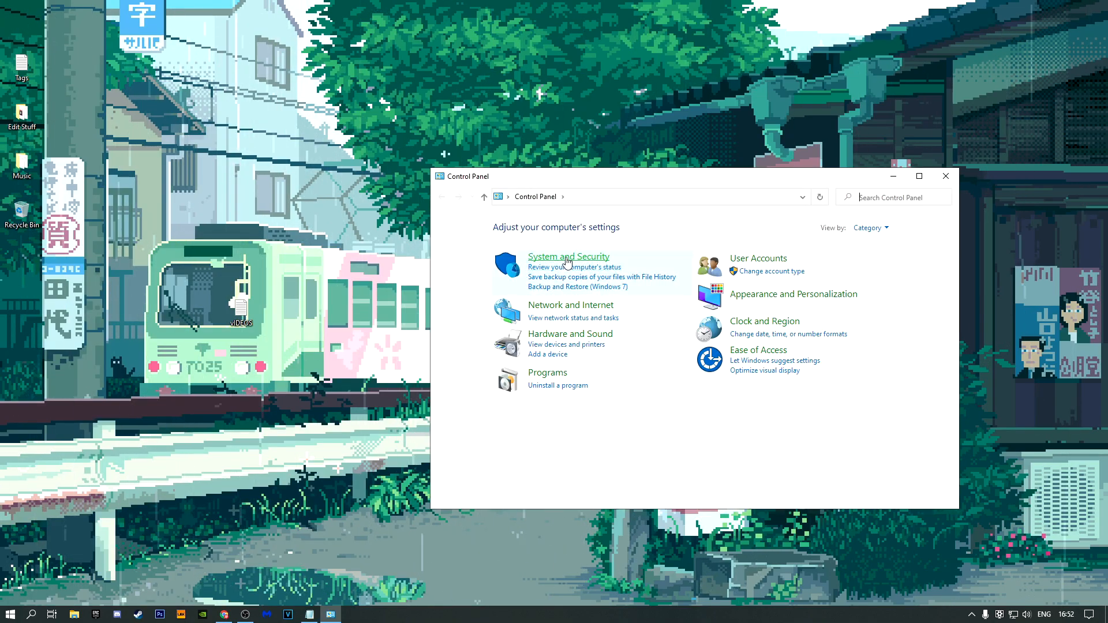
{"action": "left_click", "coordinate": [568, 256]}
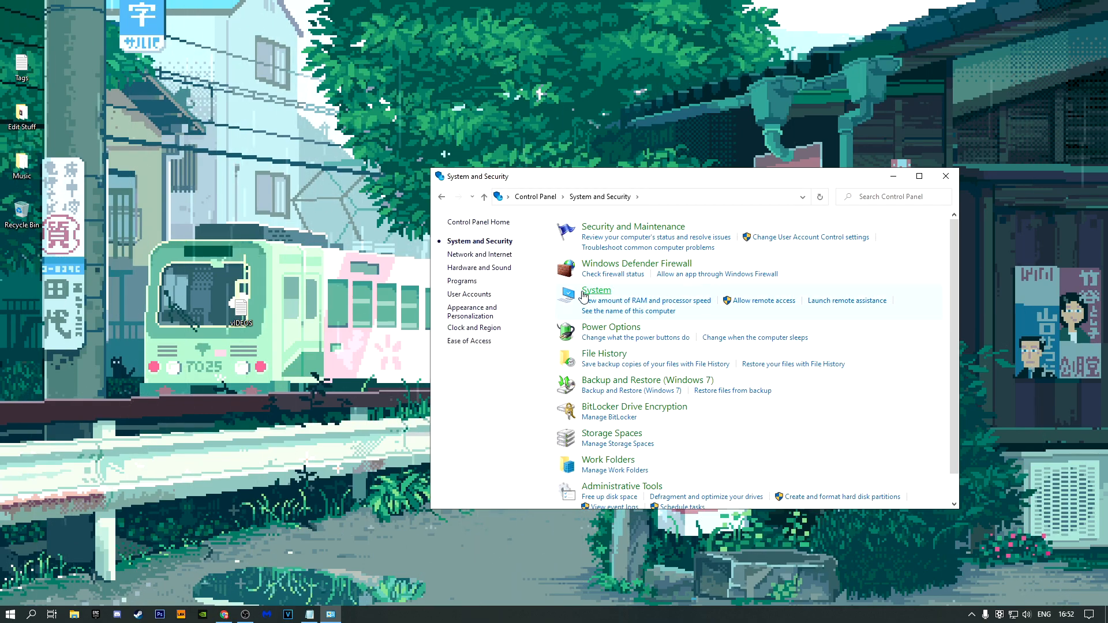
{"action": "left_click", "coordinate": [596, 290]}
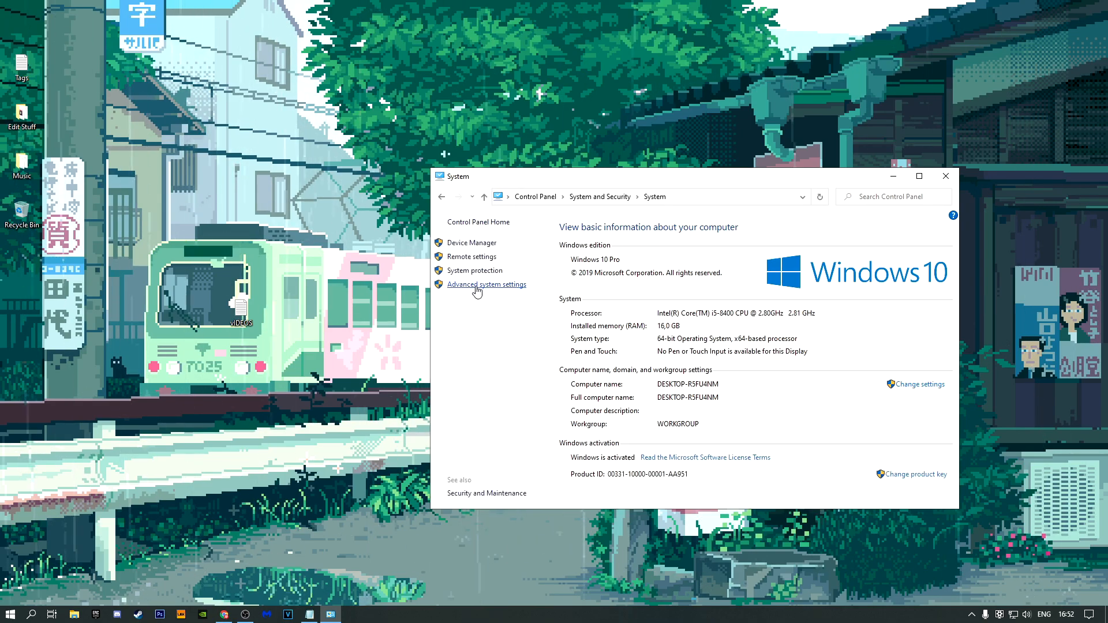
{"action": "left_click", "coordinate": [486, 284]}
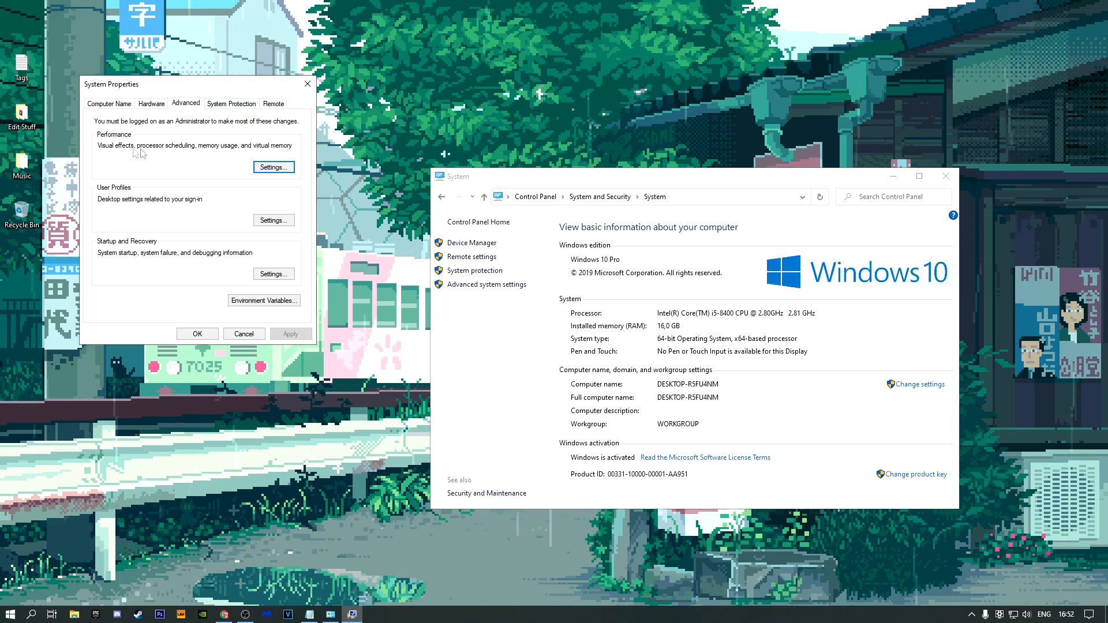
{"action": "left_click", "coordinate": [272, 166]}
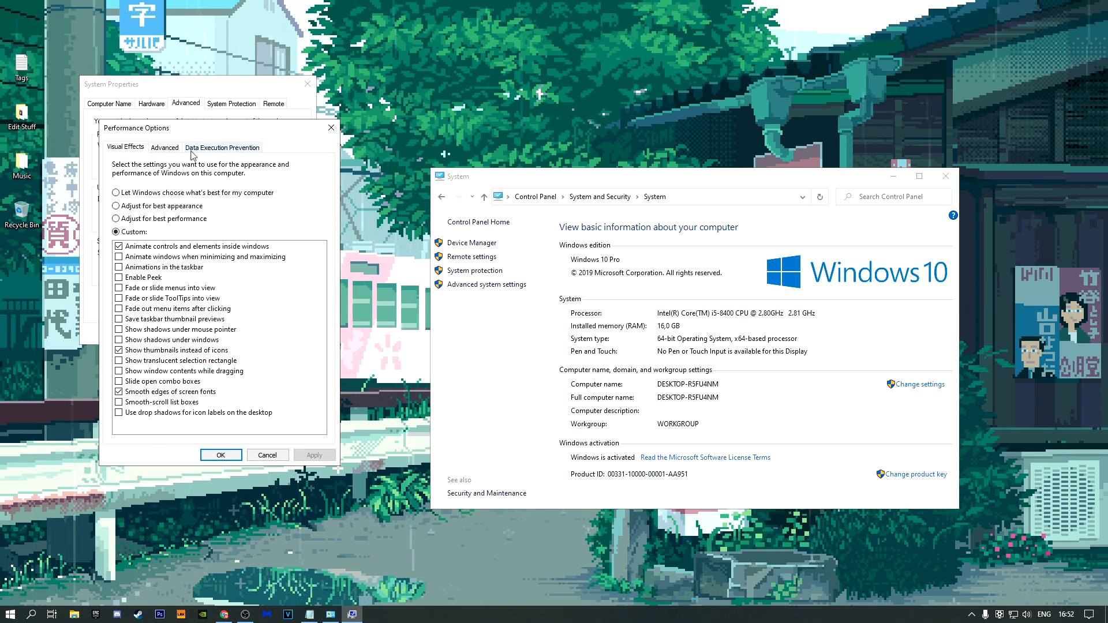
Step: In Virtual Memory, disable automatic management and give C: a custom 16000 MB paging file
{"action": "left_click", "coordinate": [164, 146]}
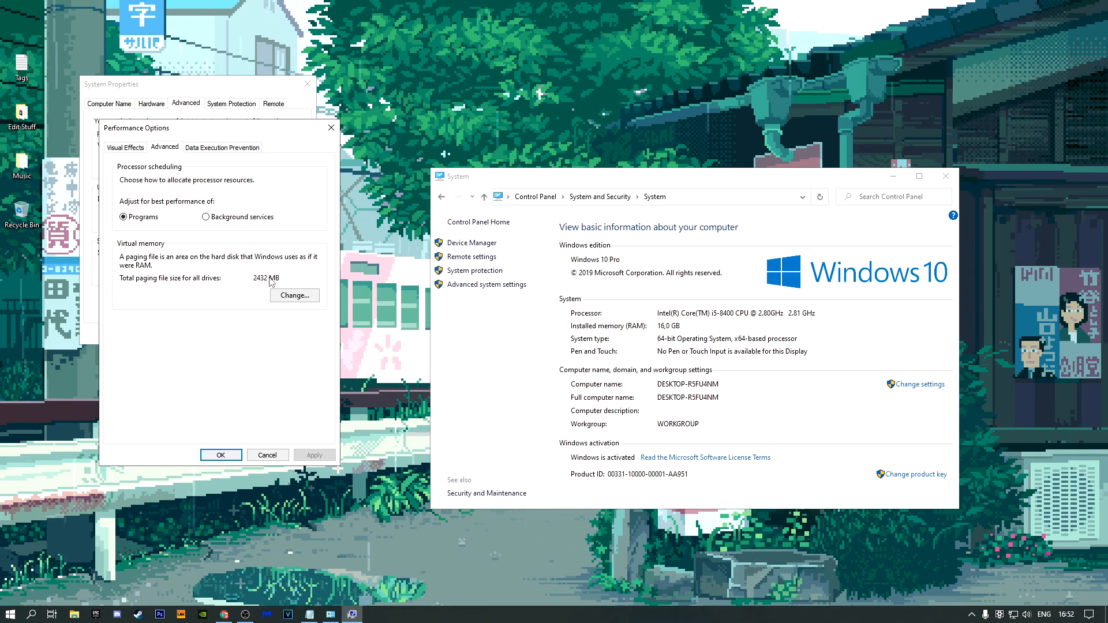
{"action": "left_click", "coordinate": [294, 296]}
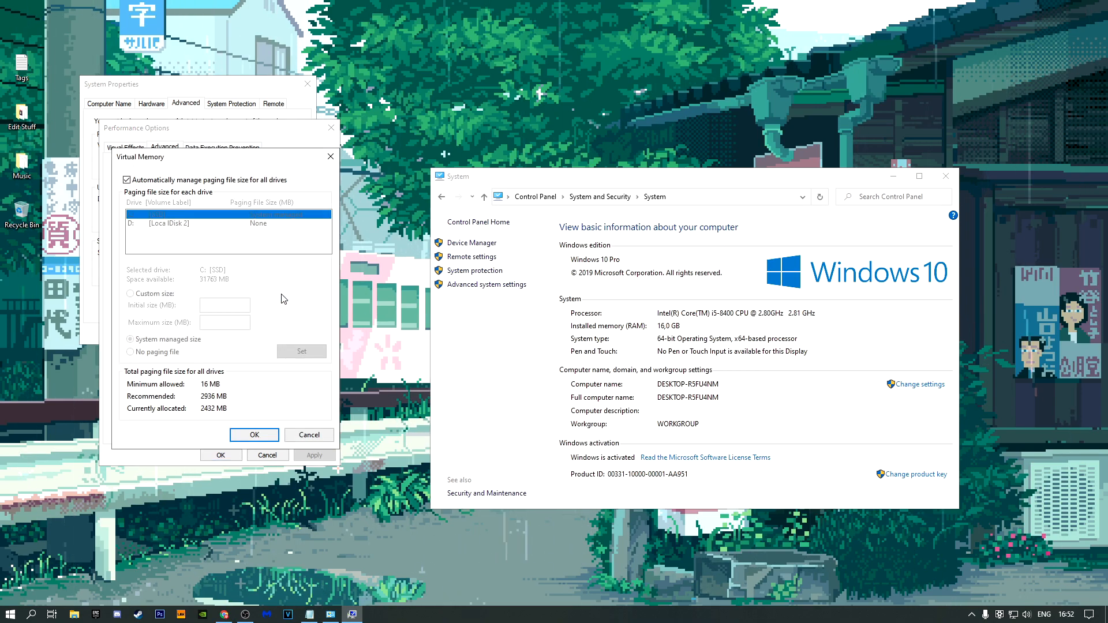
{"action": "mouse_move", "coordinate": [673, 348]}
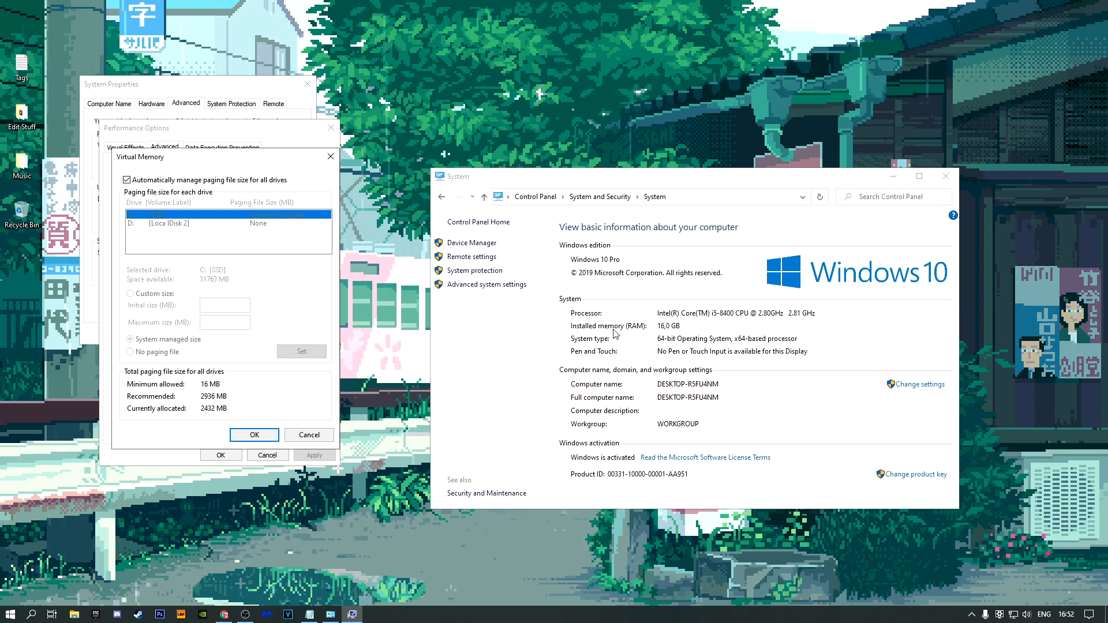
{"action": "mouse_move", "coordinate": [662, 331]}
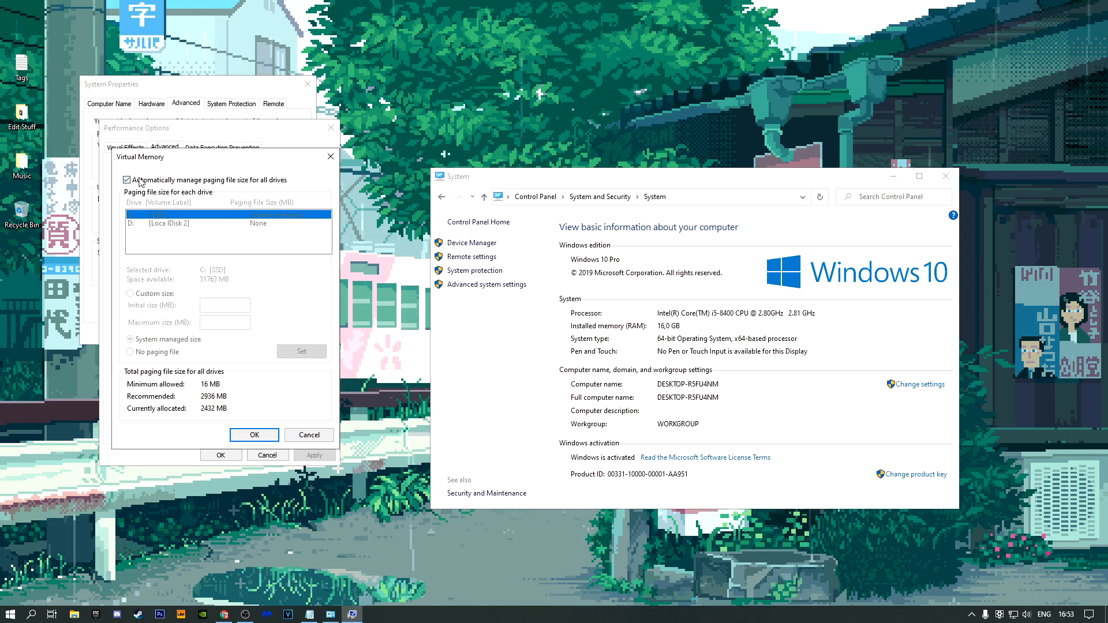
{"action": "left_click", "coordinate": [127, 180]}
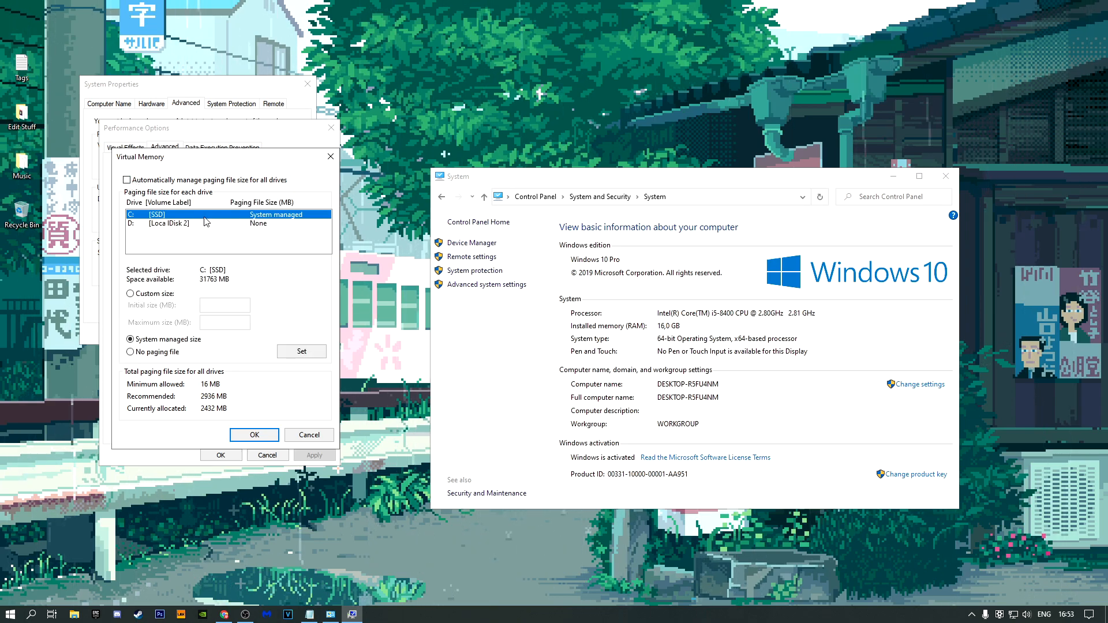
{"action": "mouse_move", "coordinate": [294, 222]}
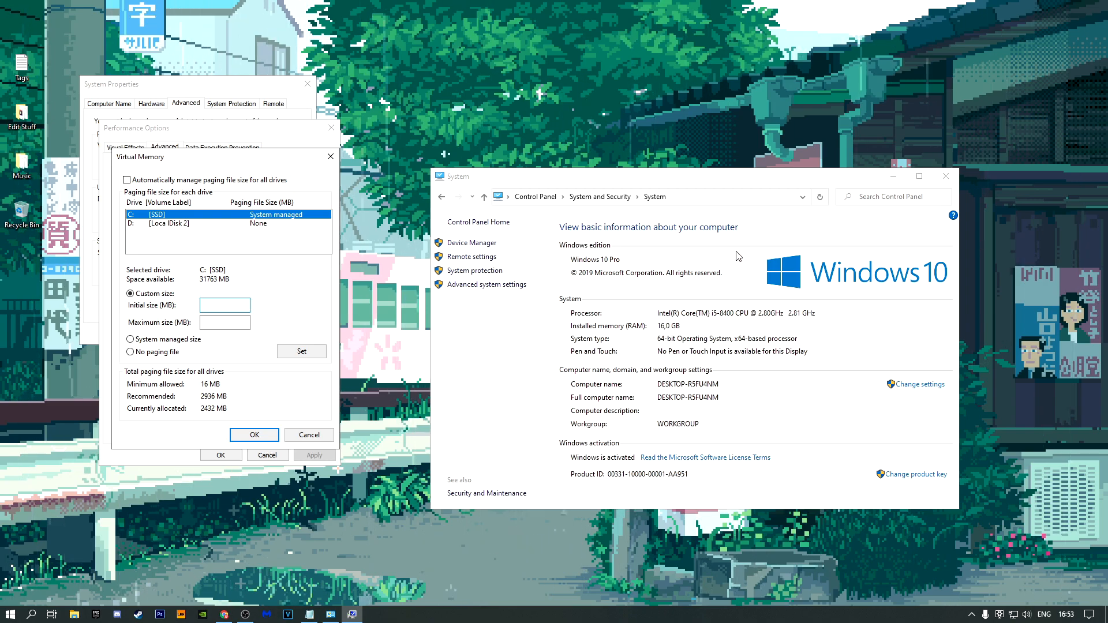
{"action": "type", "text": "16000"}
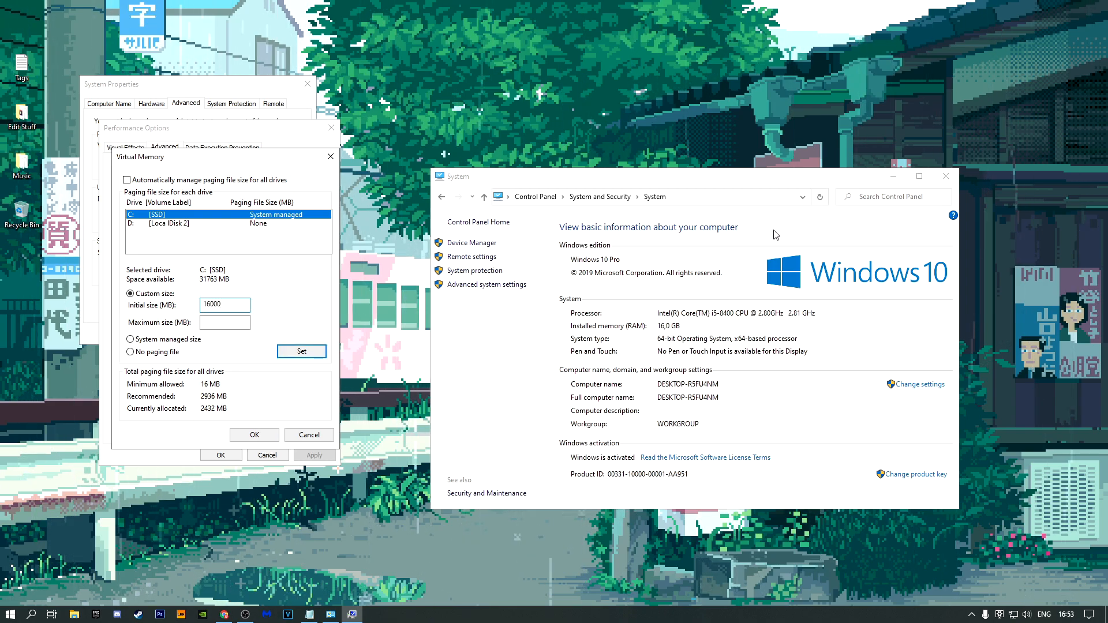
{"action": "type", "text": "16000"}
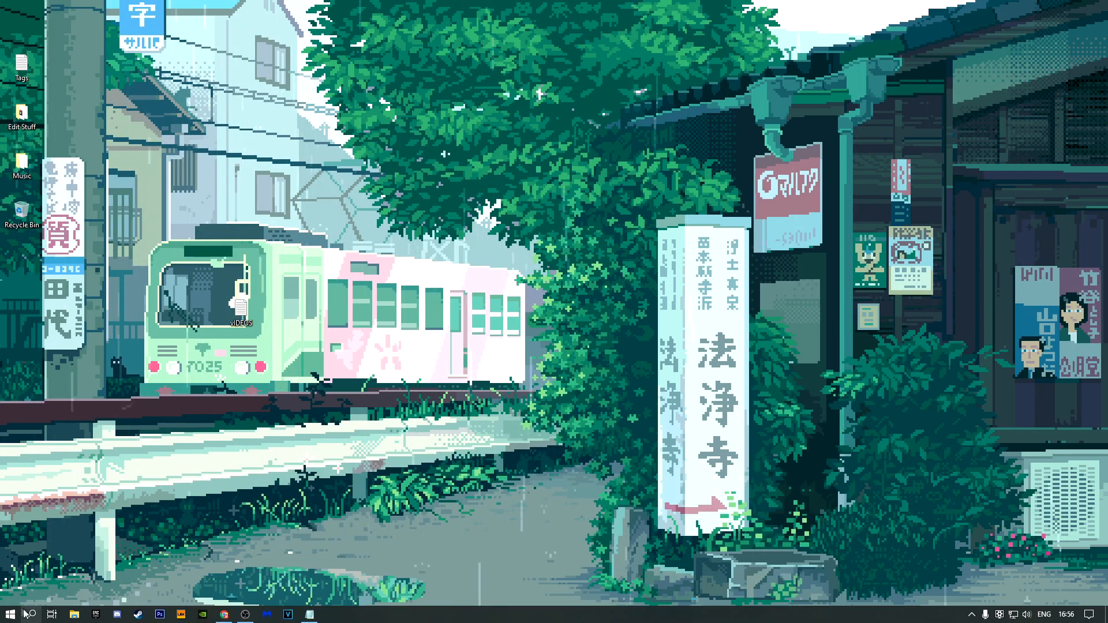
Step: In Device Manager, view the NVIDIA GeForce GTX 1070's driver details under Display adapters
{"action": "left_click", "coordinate": [10, 614]}
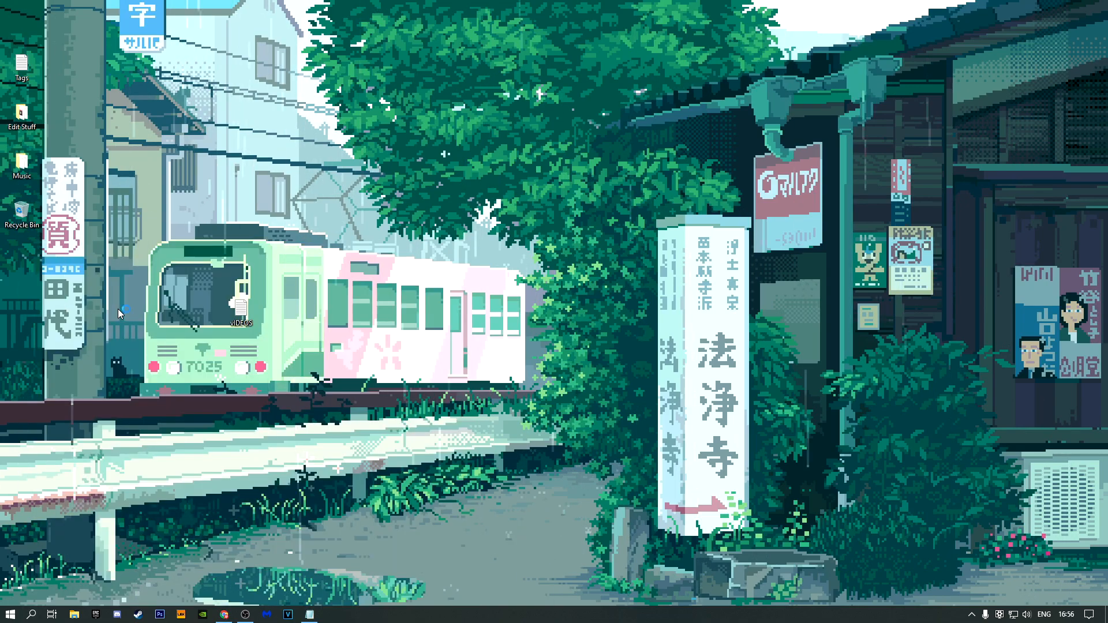
{"action": "left_click", "coordinate": [310, 614]}
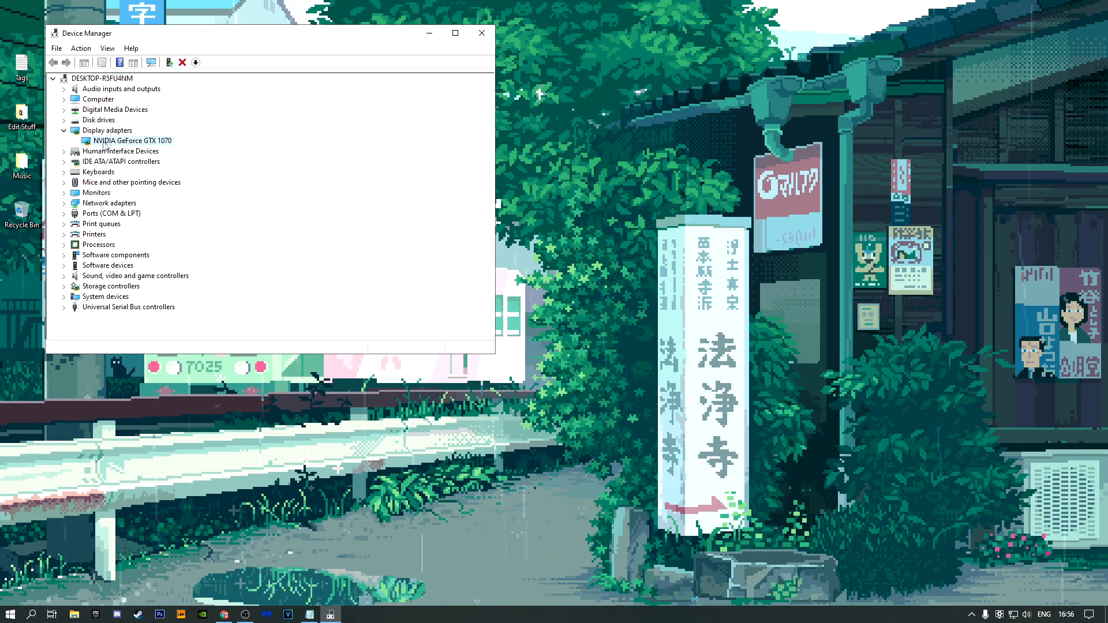
{"action": "right_click", "coordinate": [131, 140]}
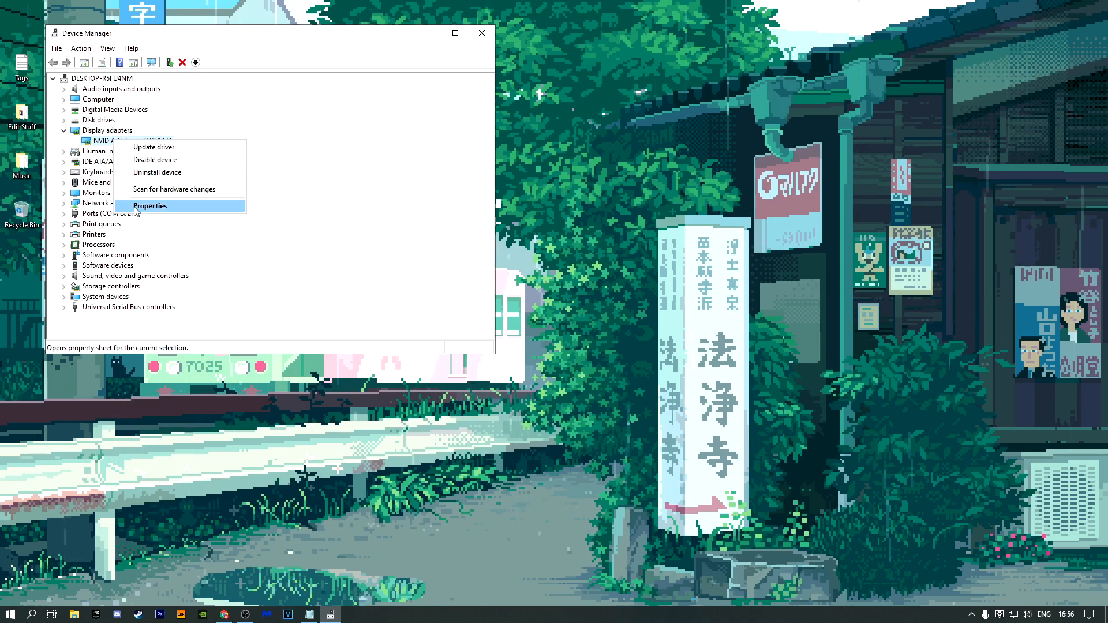
{"action": "left_click", "coordinate": [149, 205]}
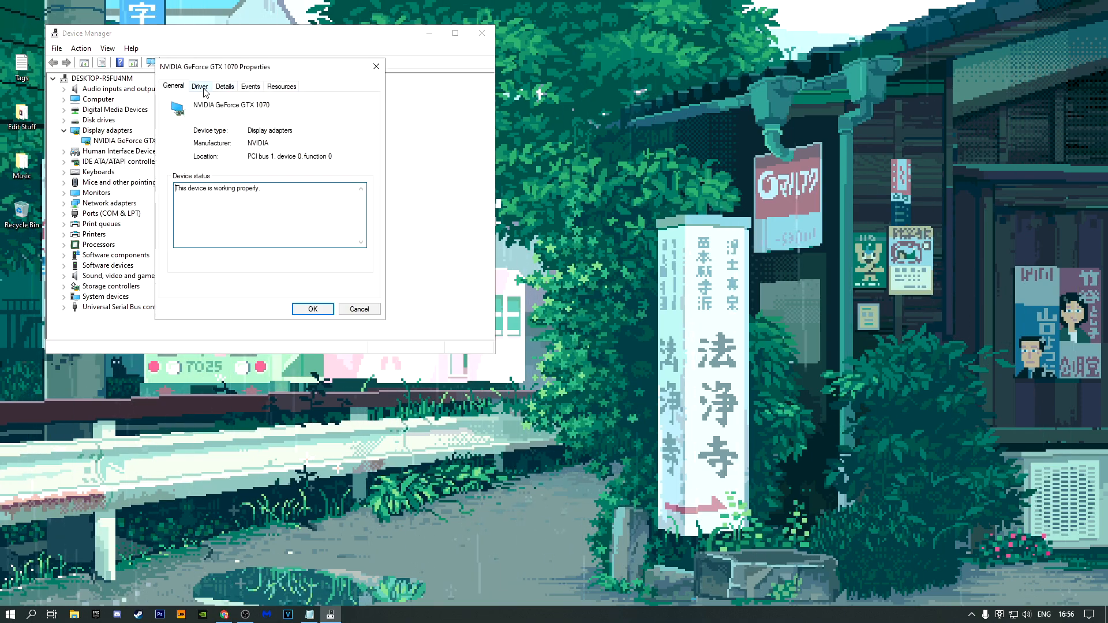
{"action": "left_click", "coordinate": [200, 86]}
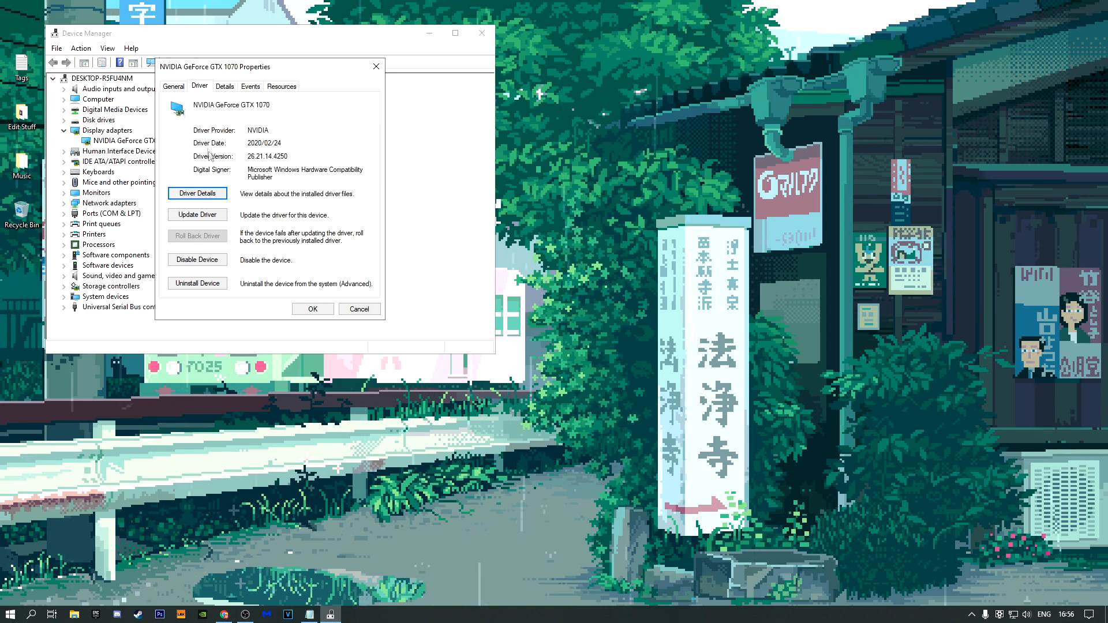
Step: Search automatically for a newer driver, confirm the best one is installed, and close the properties
{"action": "left_click", "coordinate": [197, 215]}
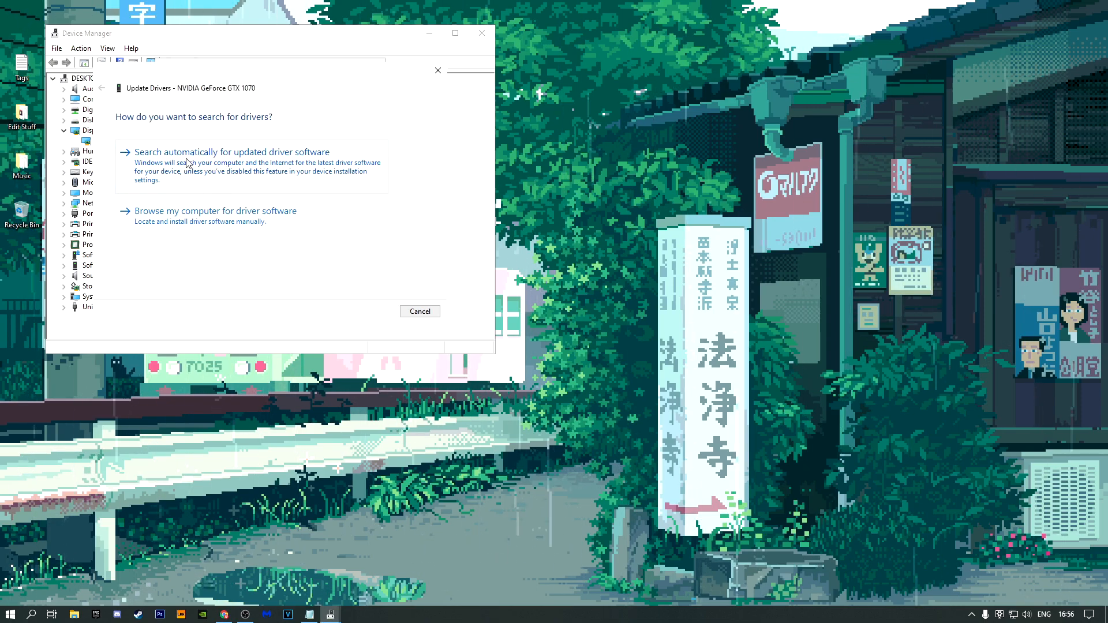
{"action": "left_click", "coordinate": [231, 153]}
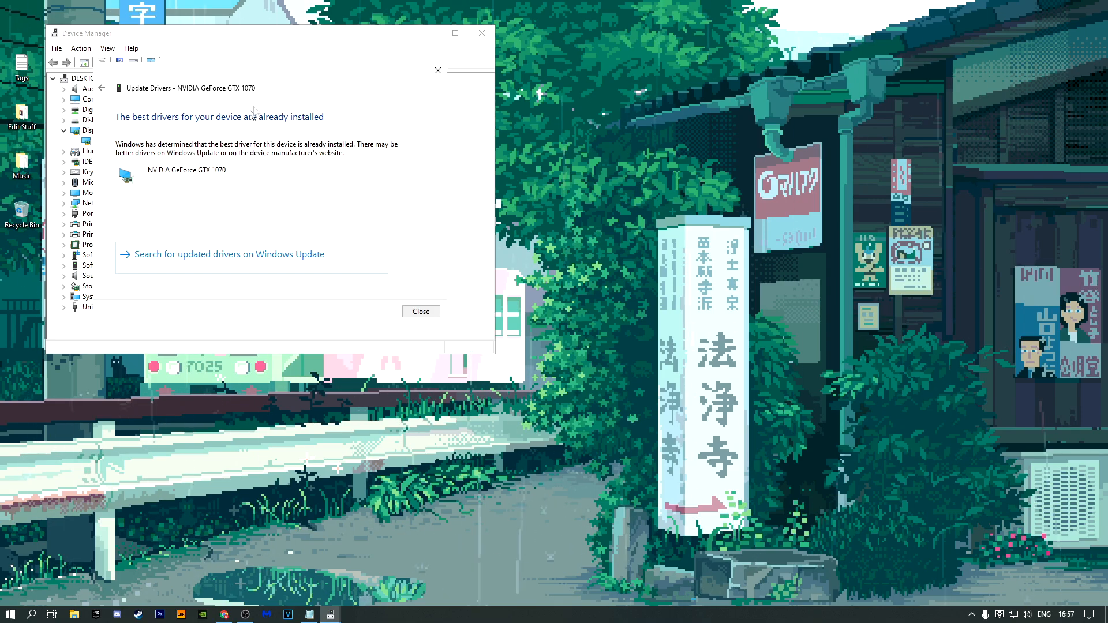
{"action": "left_click", "coordinate": [420, 310]}
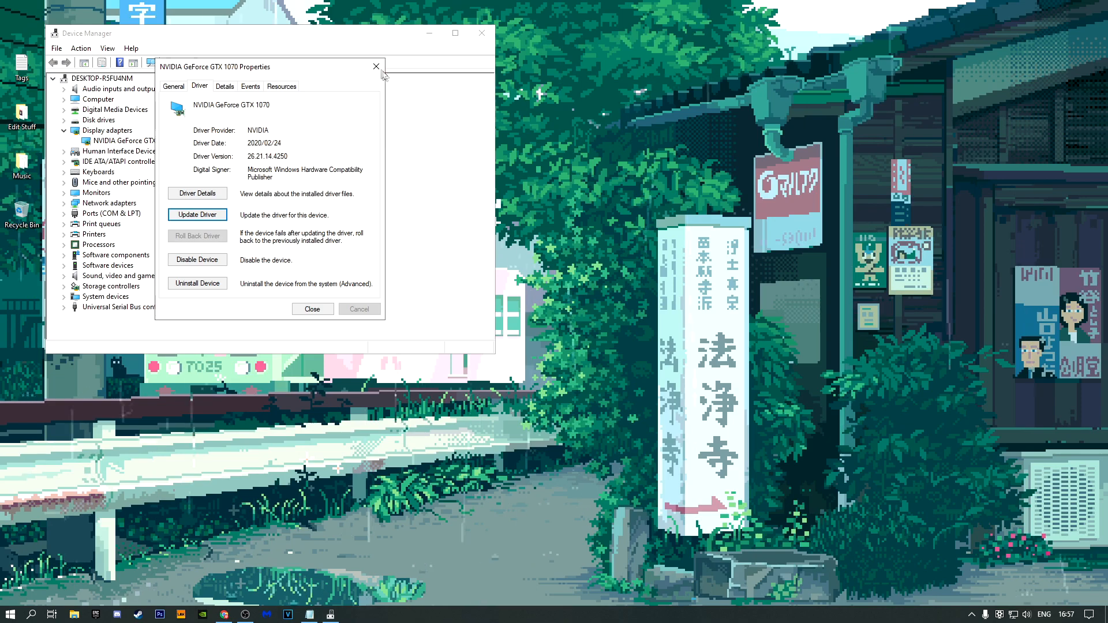
{"action": "left_click", "coordinate": [376, 67]}
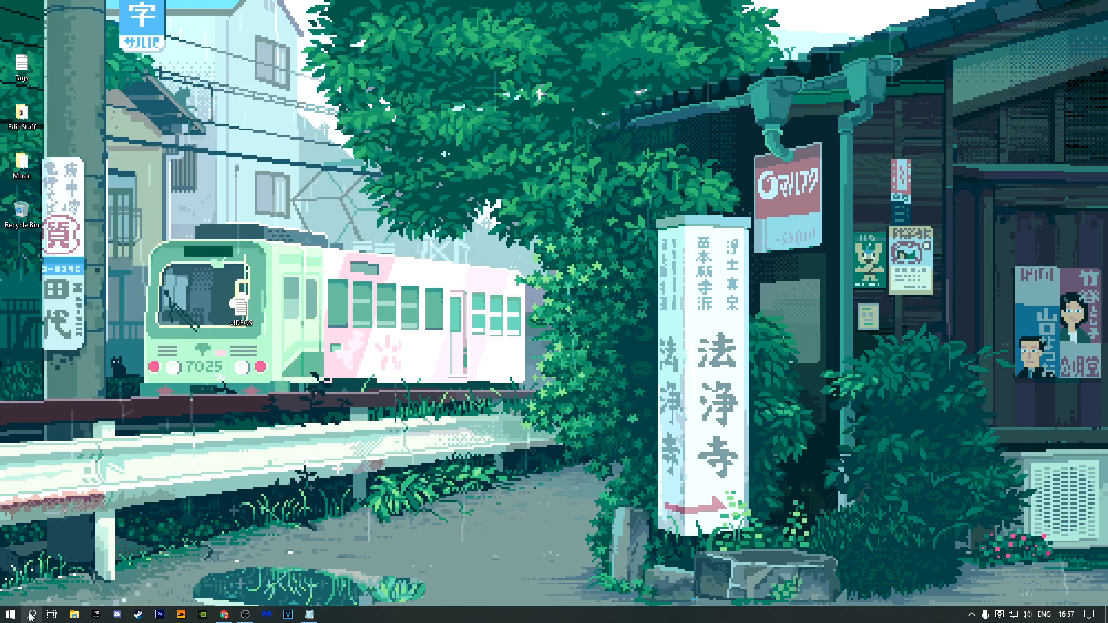
Step: Search 'edit power plan', confirm Ultimate Performance is the active plan, and close Power Options
{"action": "left_click", "coordinate": [8, 614]}
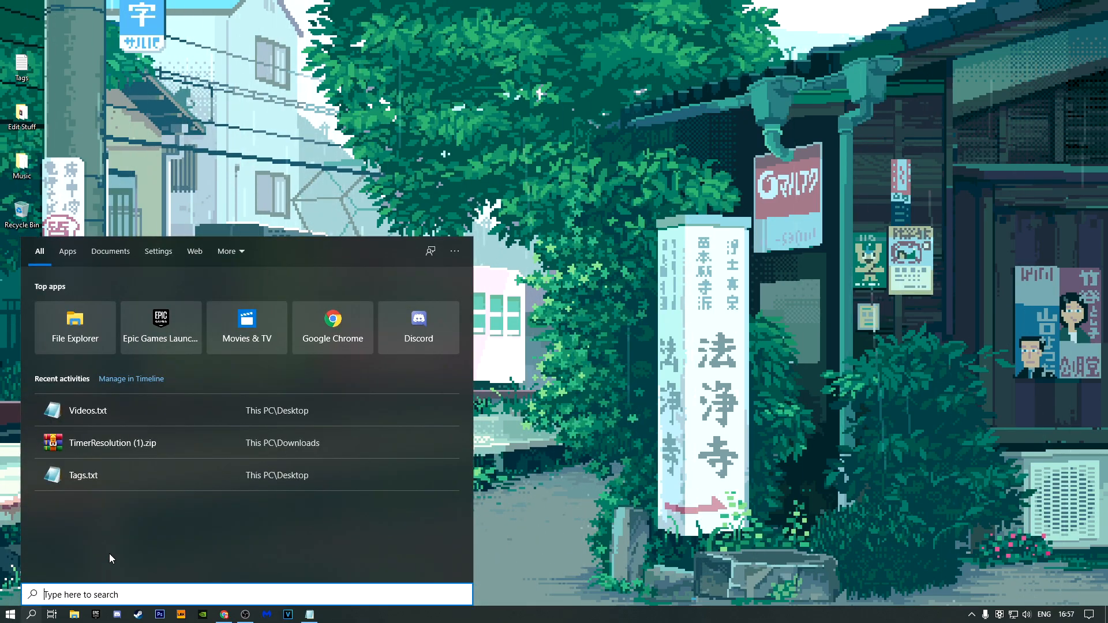
{"action": "type", "text": "edit power plan"}
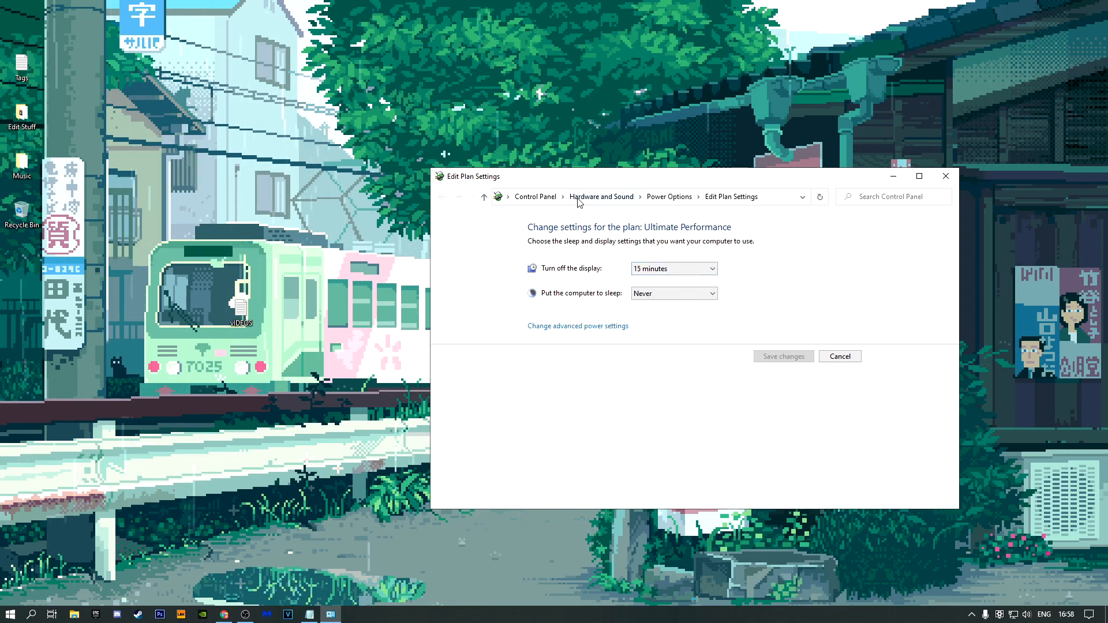
{"action": "left_click", "coordinate": [668, 196]}
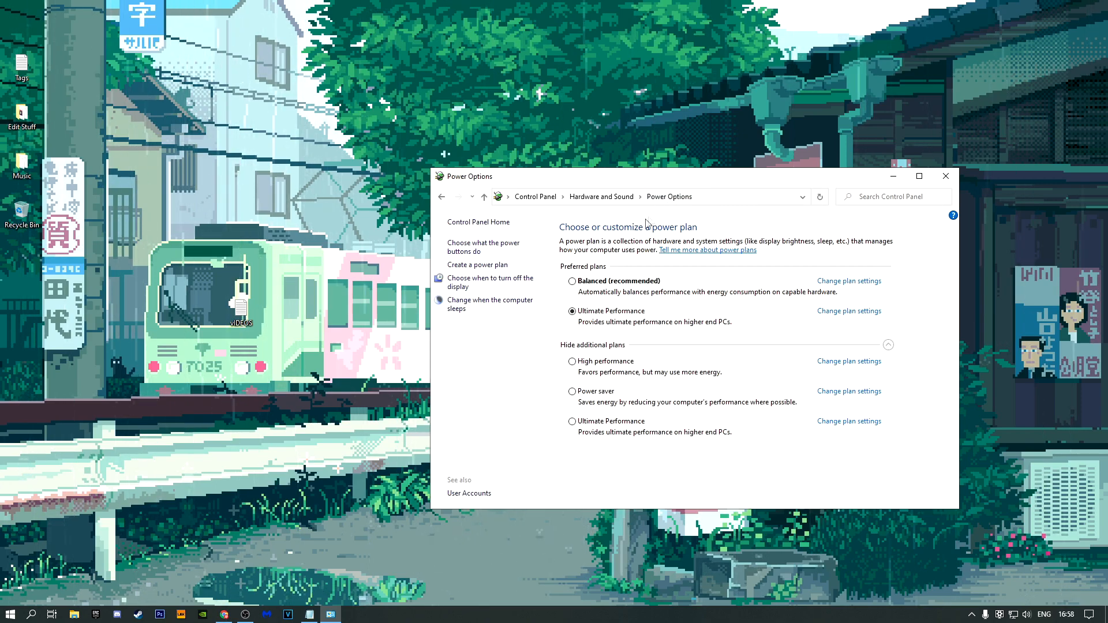
{"action": "left_click", "coordinate": [889, 345]}
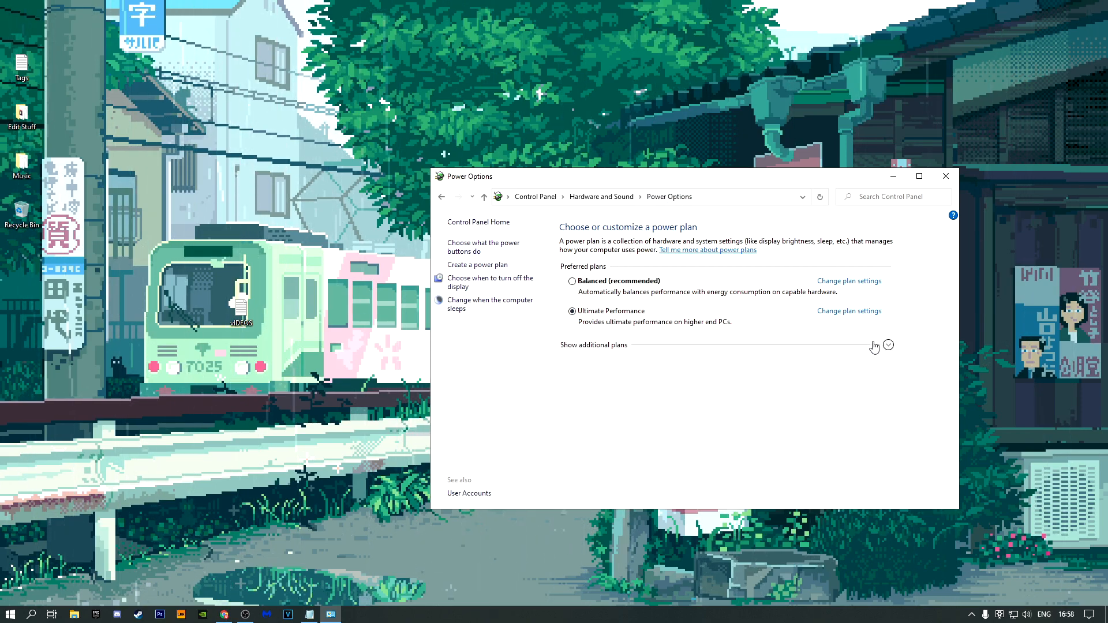
{"action": "mouse_move", "coordinate": [593, 325]}
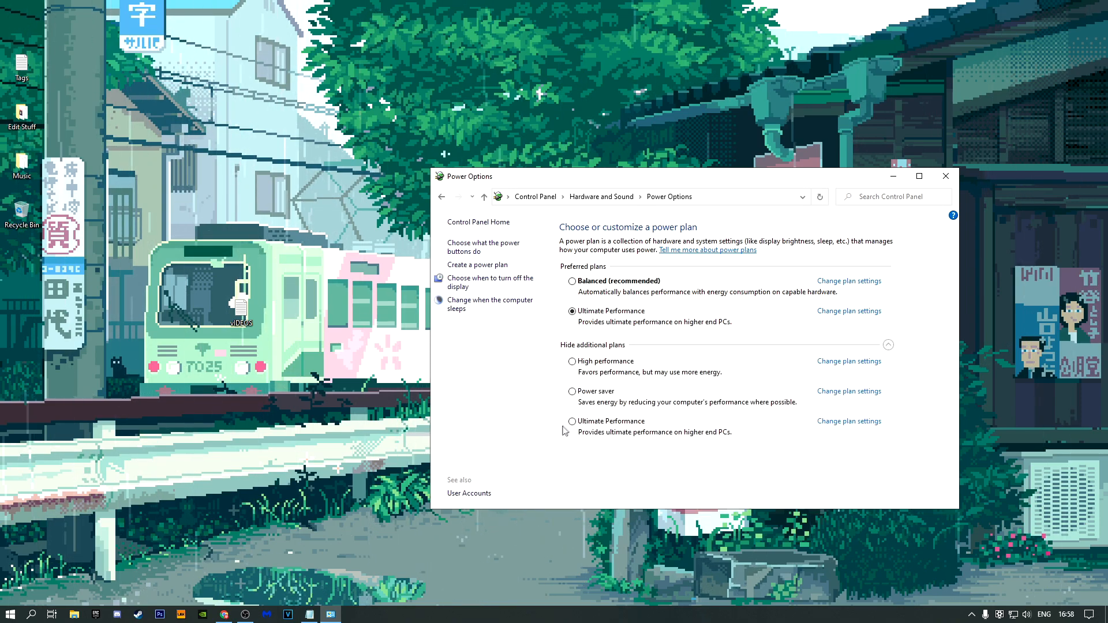
{"action": "mouse_move", "coordinate": [625, 449]}
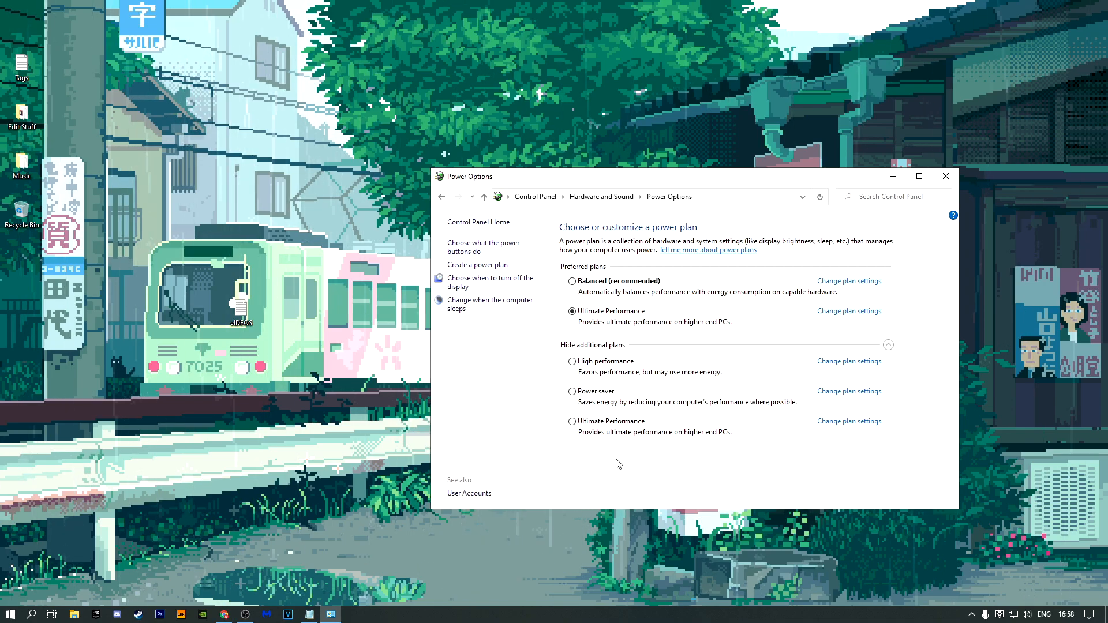
{"action": "mouse_move", "coordinate": [601, 459]}
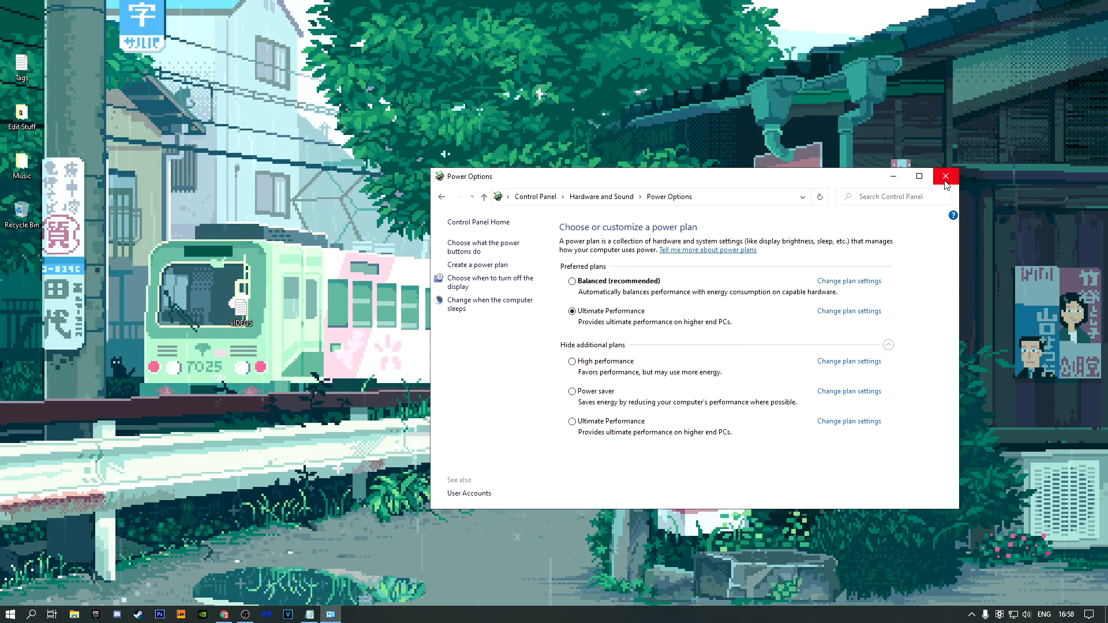
{"action": "left_click", "coordinate": [945, 175]}
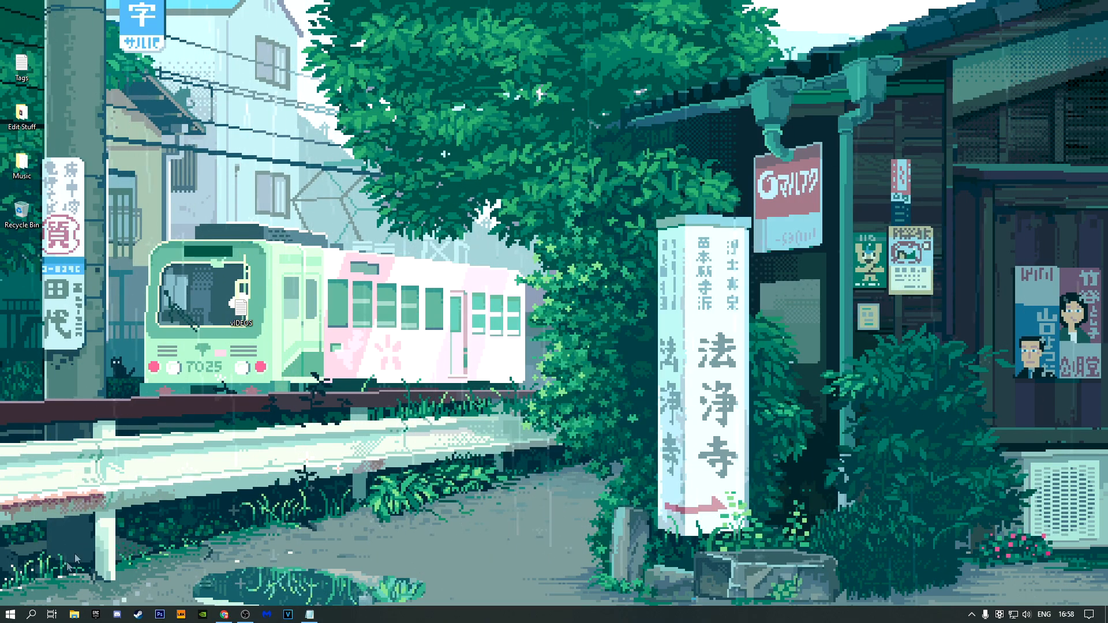
Step: Run %temp from search and delete all selected temporary files
{"action": "left_click", "coordinate": [9, 613]}
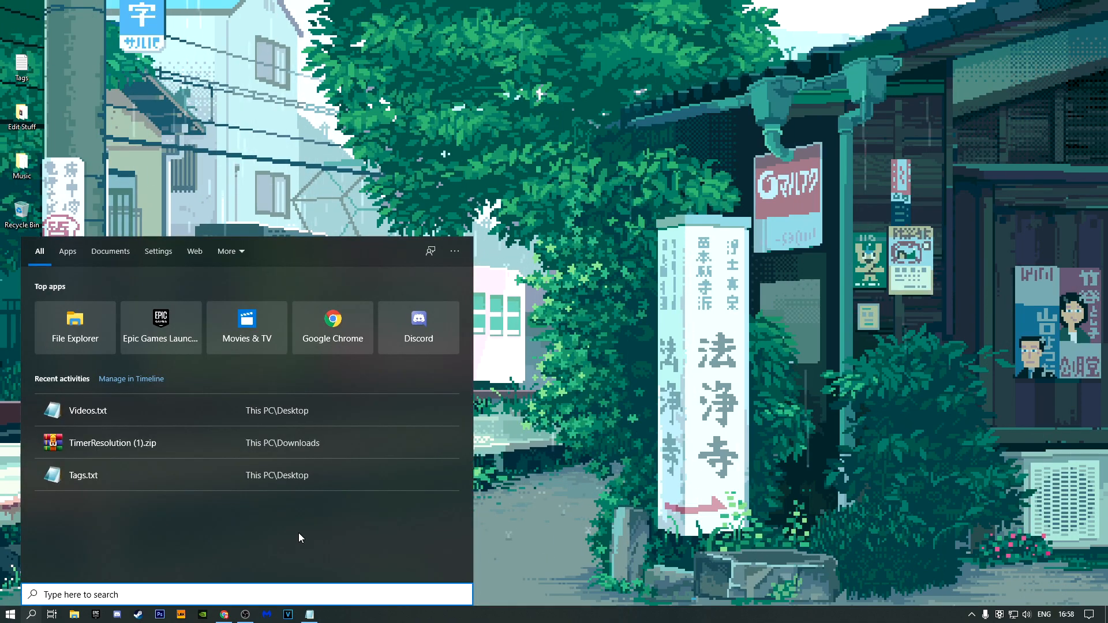
{"action": "type", "text": "%temp"}
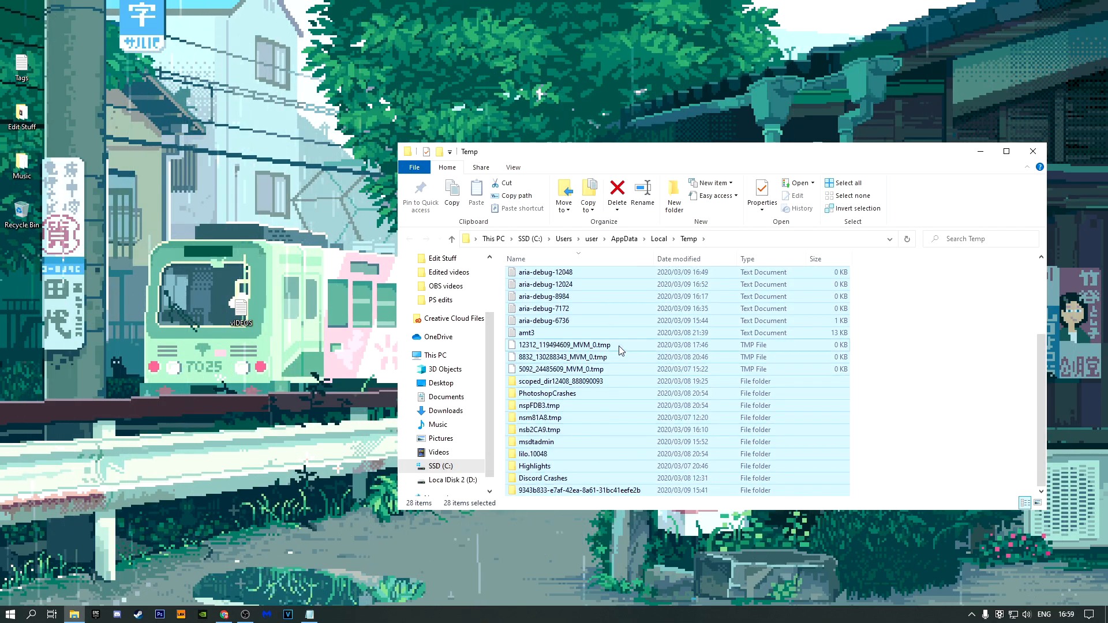
{"action": "right_click", "coordinate": [620, 345]}
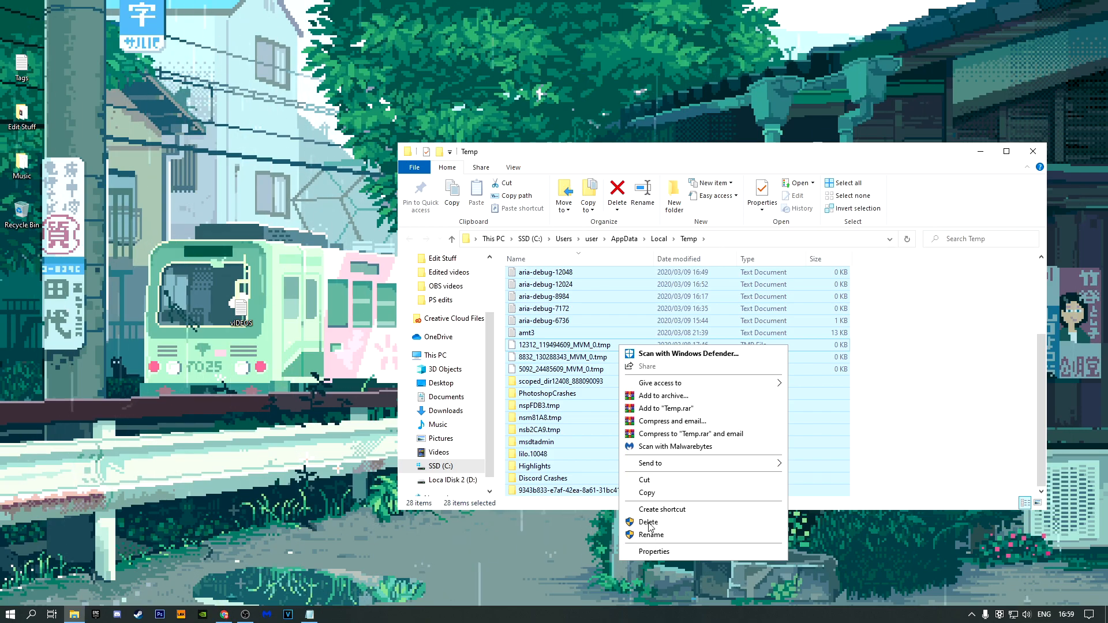
{"action": "left_click", "coordinate": [648, 522]}
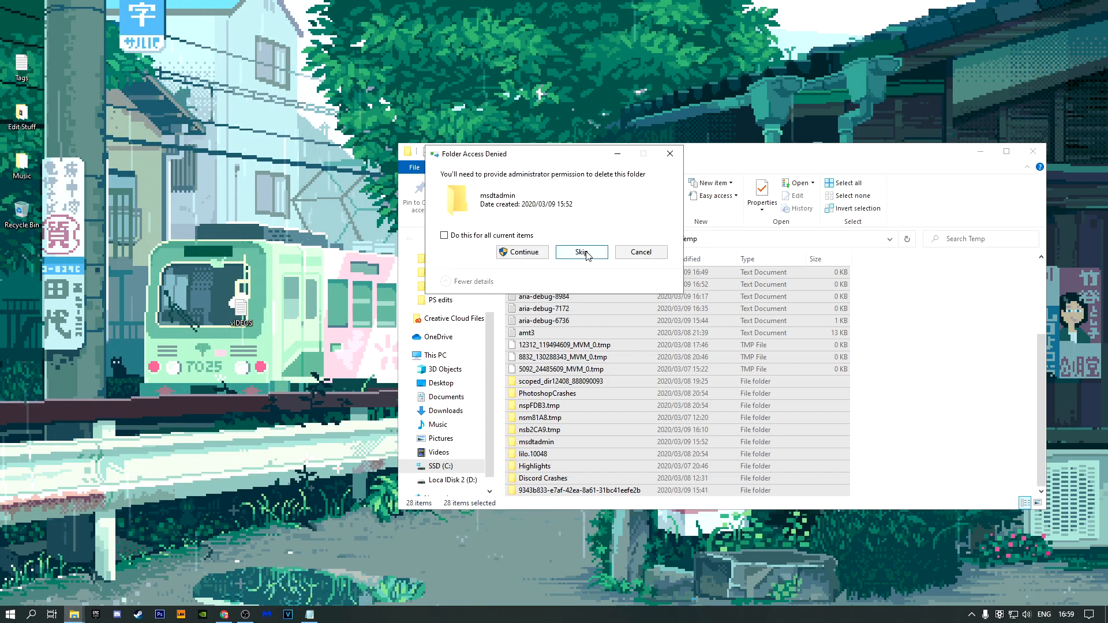
Step: Skip the locked folders nsb2CA9.tmp and msdtadmin, then close the Temp folder
{"action": "left_click", "coordinate": [581, 253]}
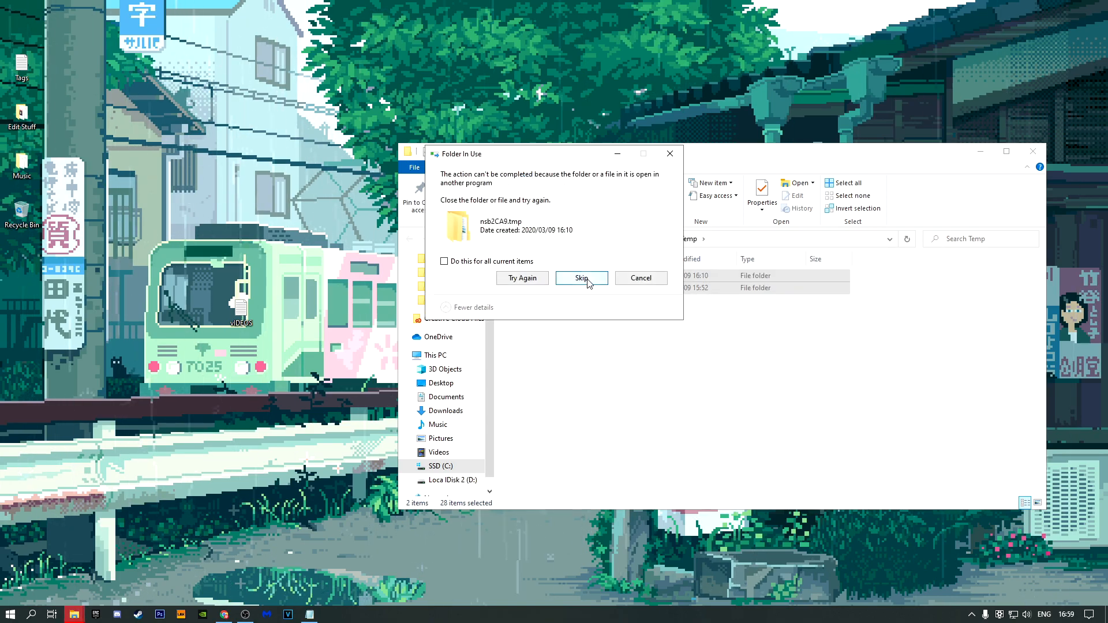
{"action": "left_click", "coordinate": [581, 278]}
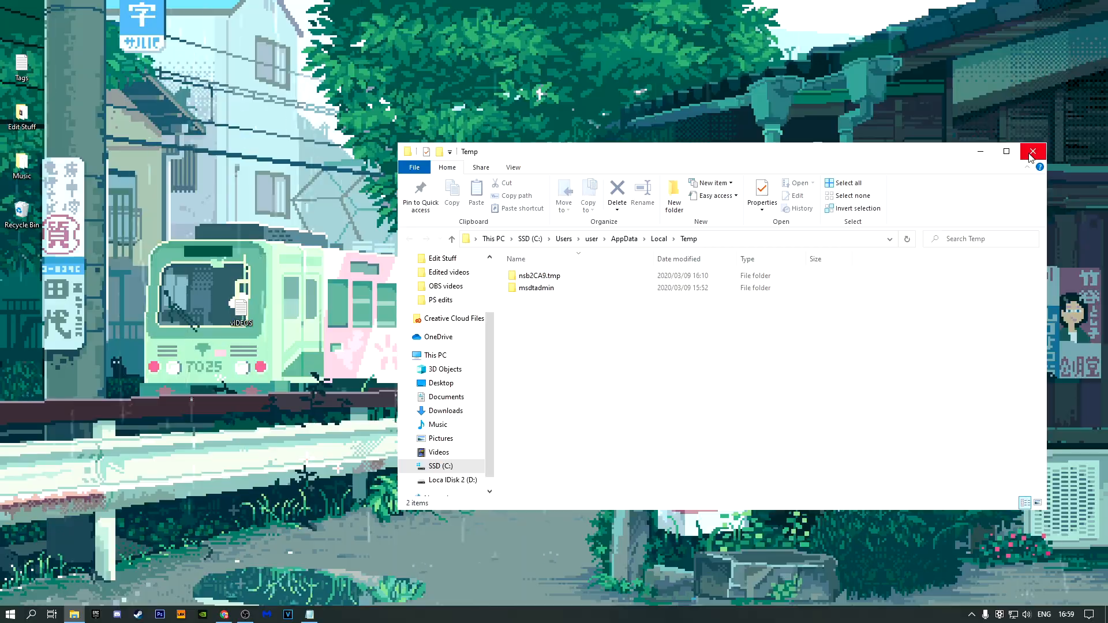
{"action": "left_click", "coordinate": [1031, 153]}
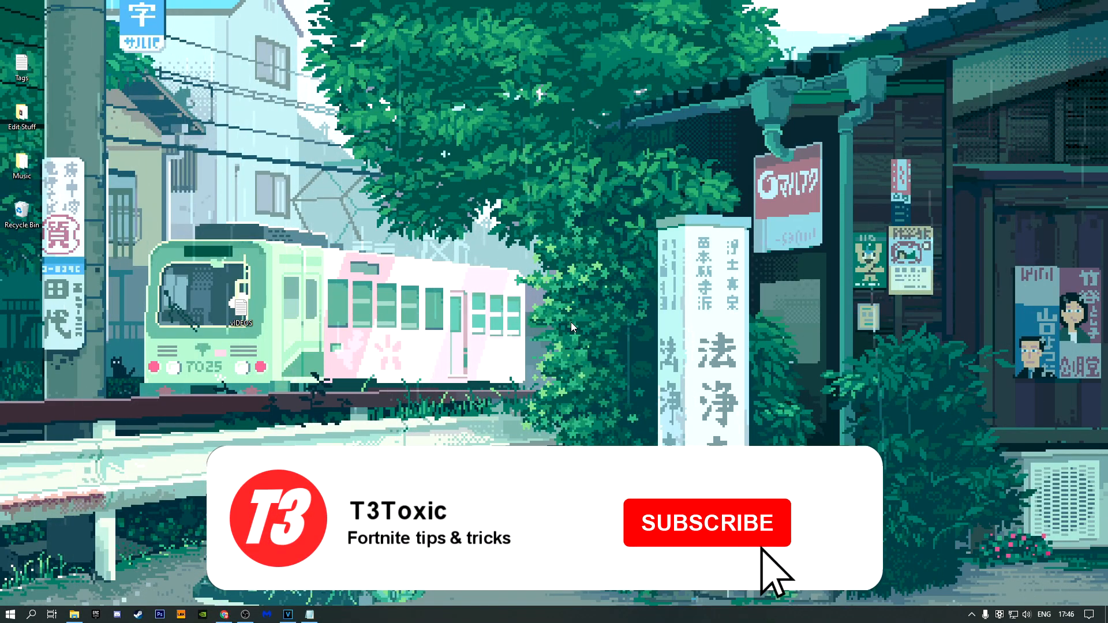
{"action": "left_click", "coordinate": [706, 523]}
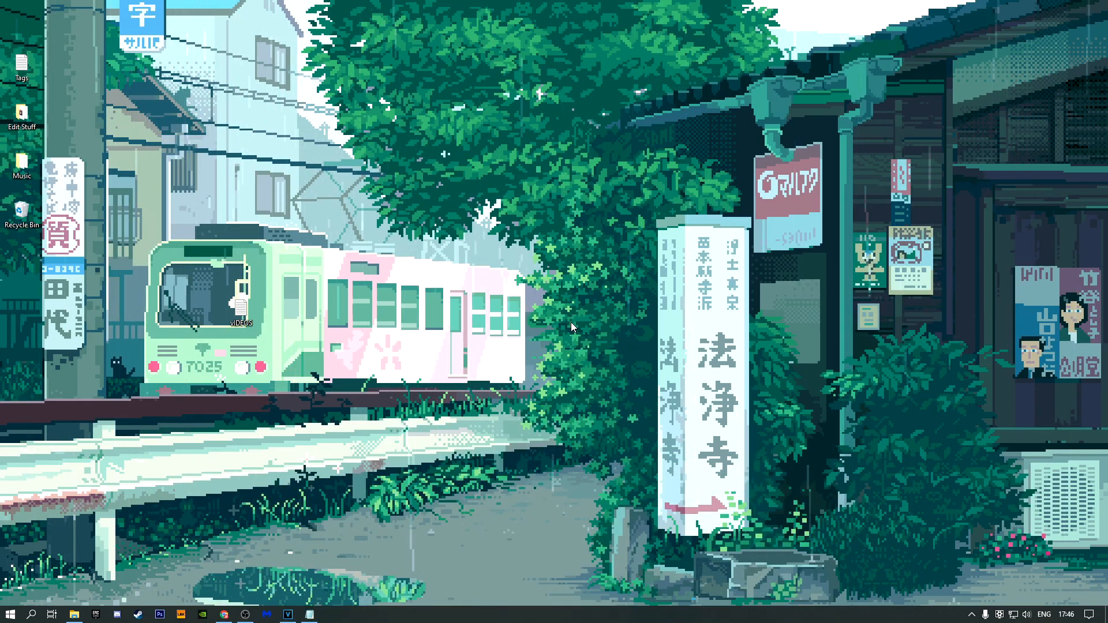
{"action": "mouse_move", "coordinate": [351, 496]}
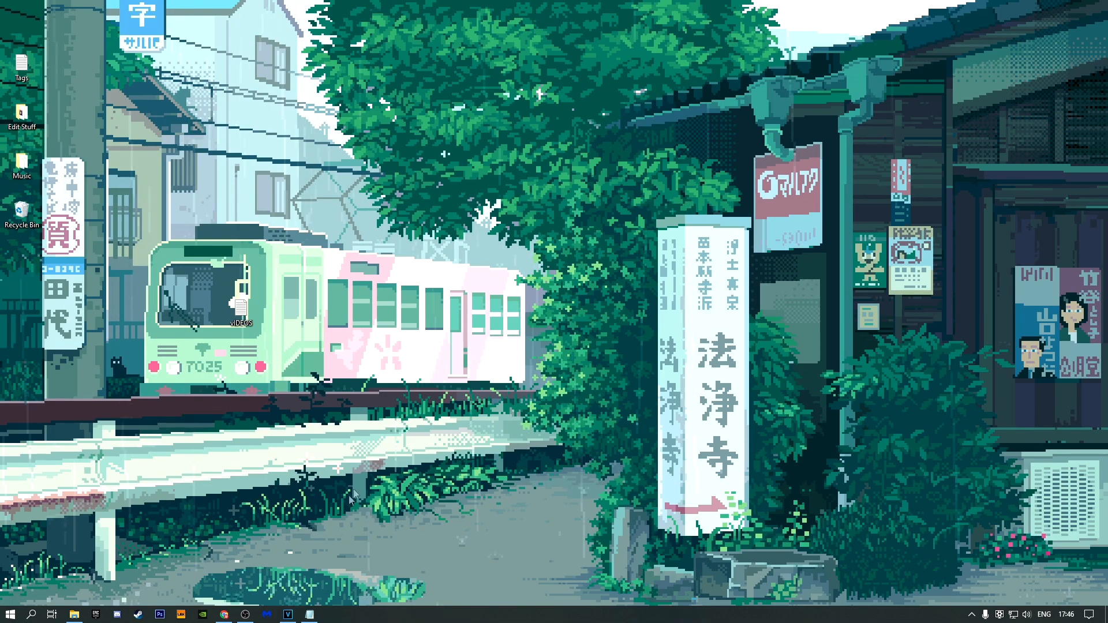
{"action": "mouse_move", "coordinate": [244, 615]}
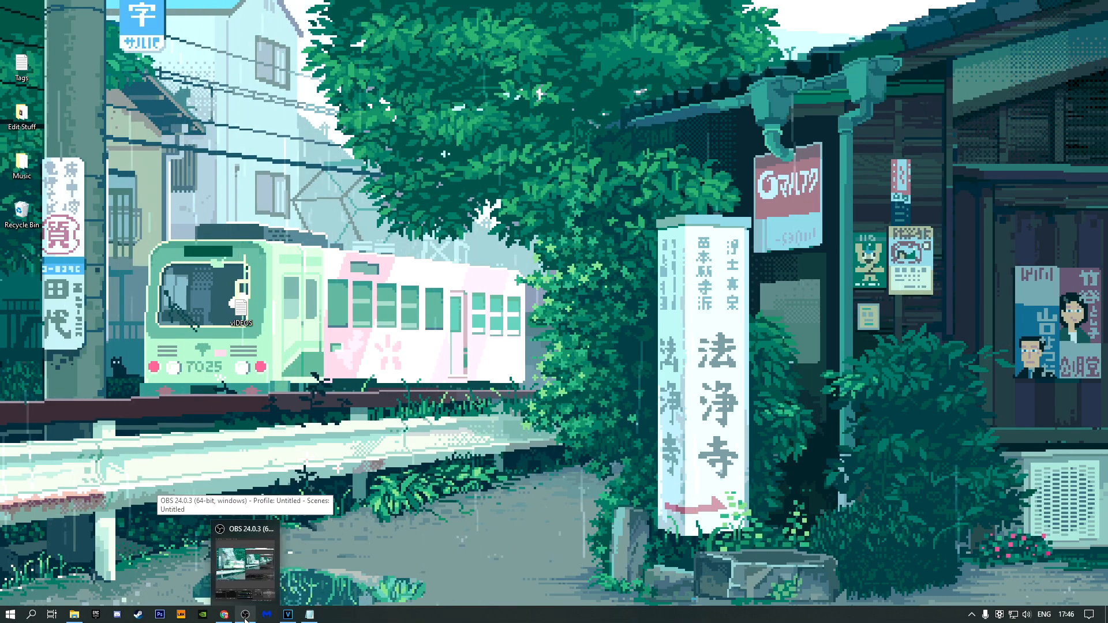